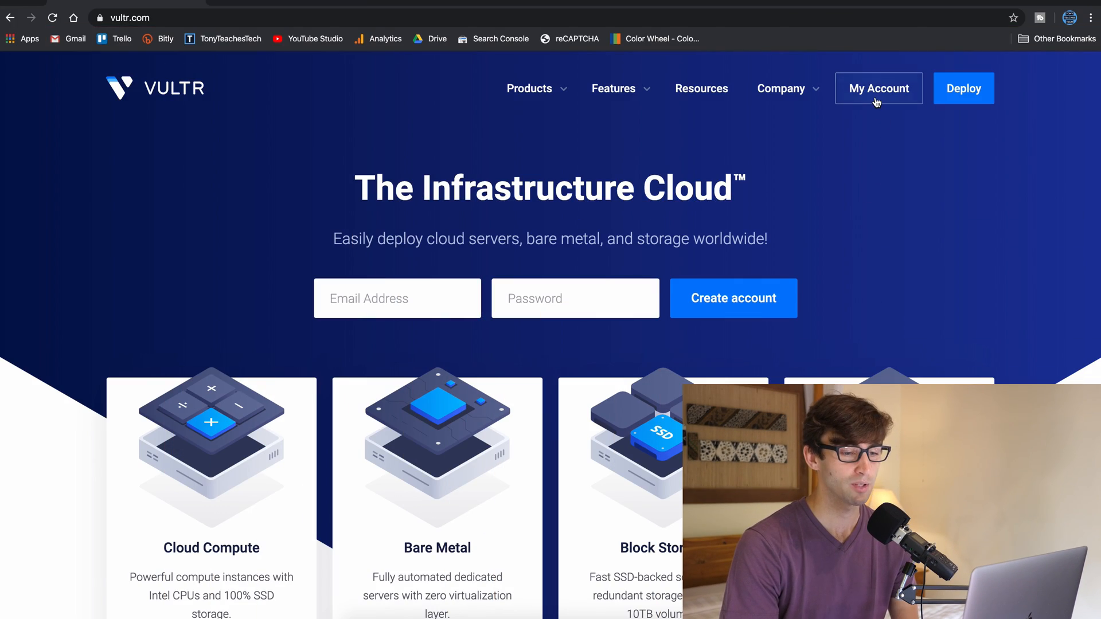
# Go to My Account's Products page and start deploying a new server.
pyautogui.click(878, 88)
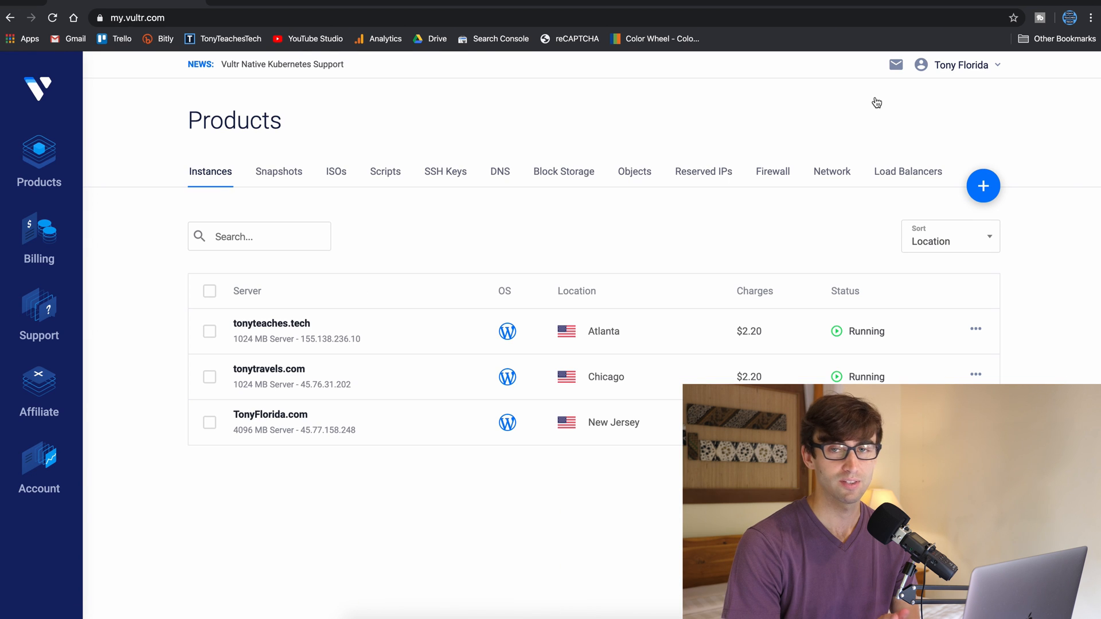
pyautogui.moveTo(846, 155)
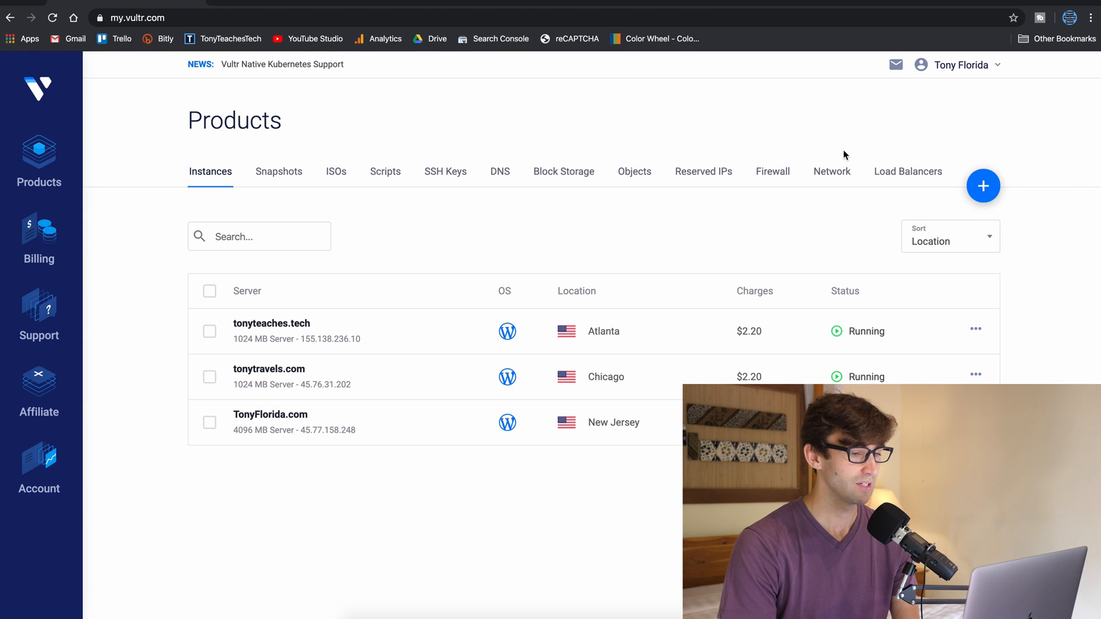
pyautogui.moveTo(984, 186)
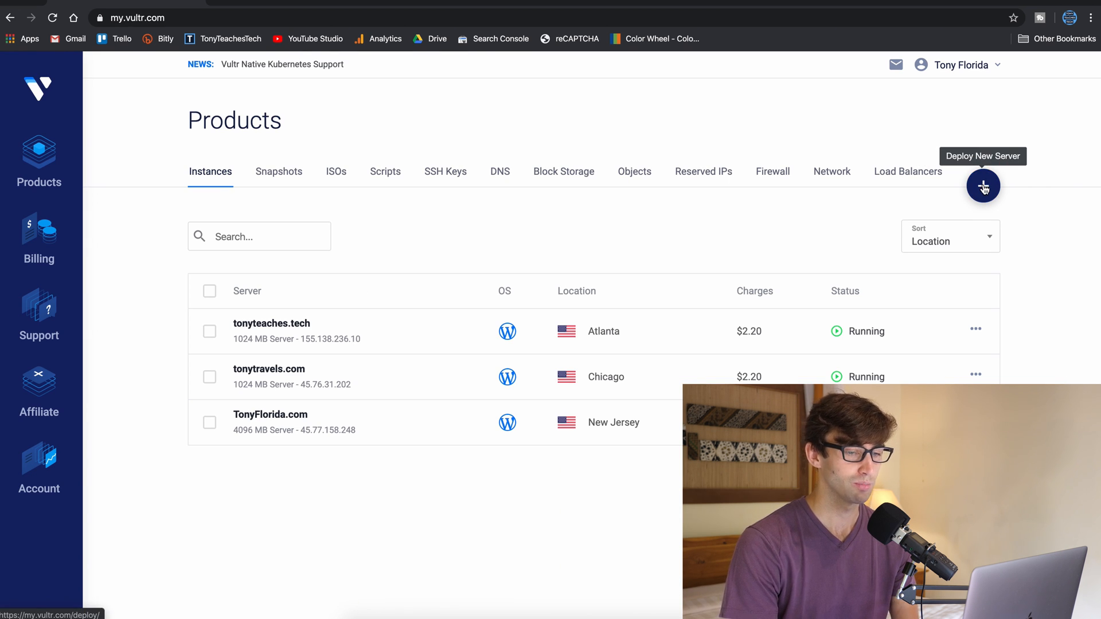
pyautogui.click(983, 185)
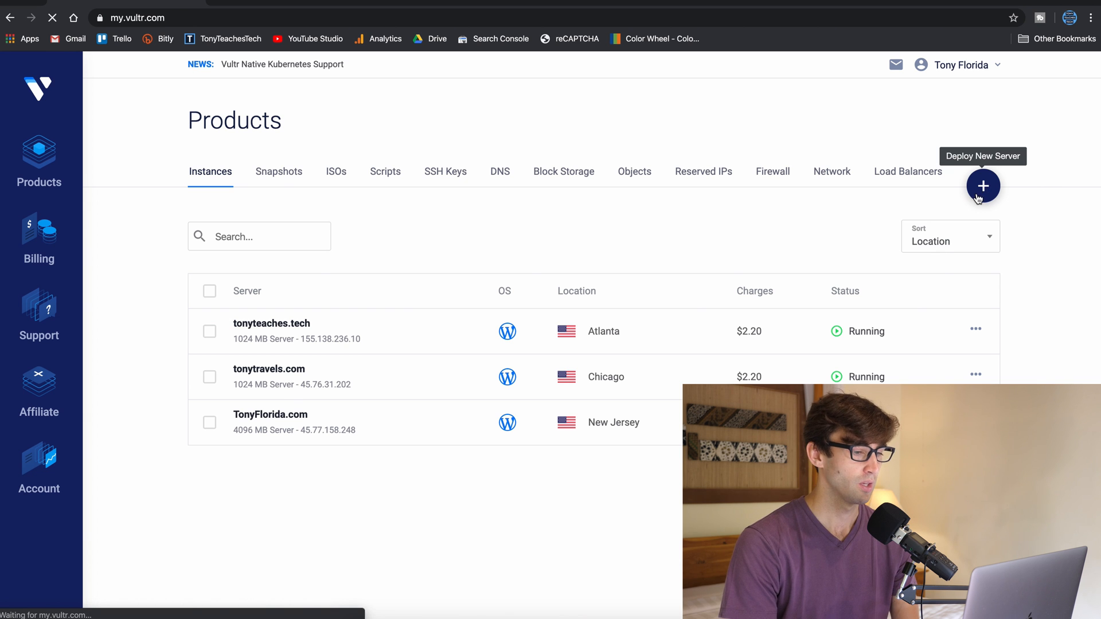
# Choose Singapore as location and Minecraft from the Application images.
pyautogui.click(984, 186)
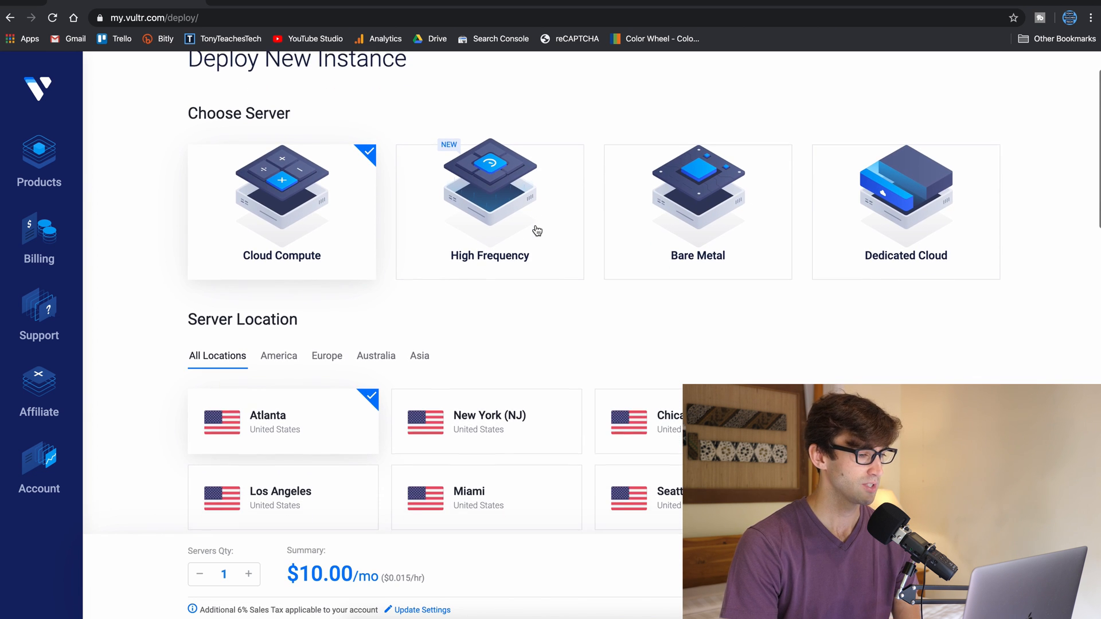
pyautogui.scroll(-3)
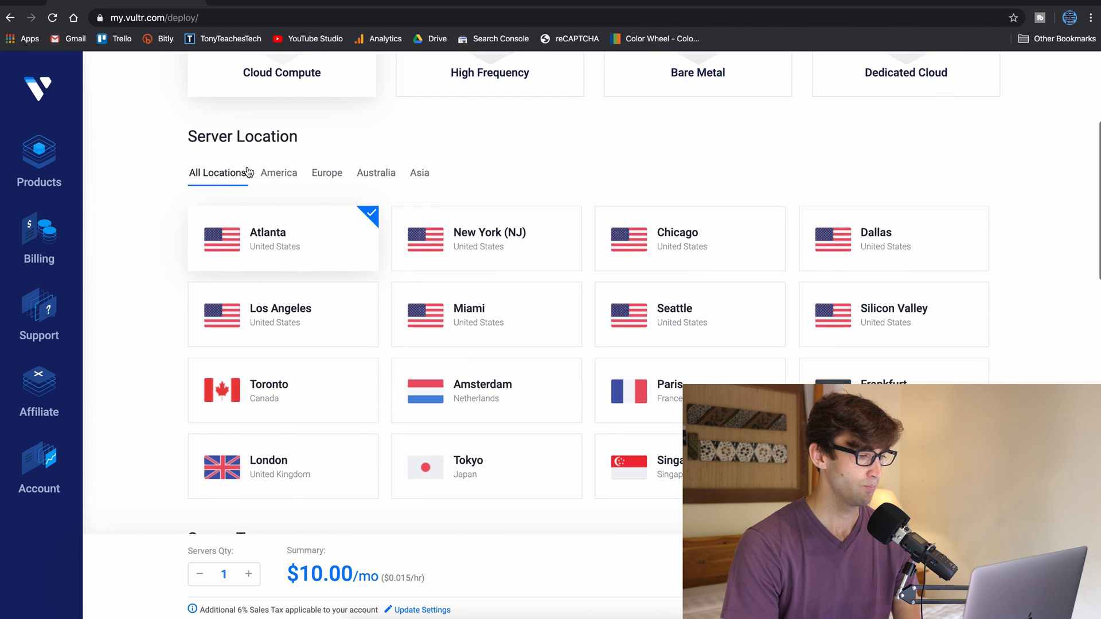
pyautogui.scroll(-3)
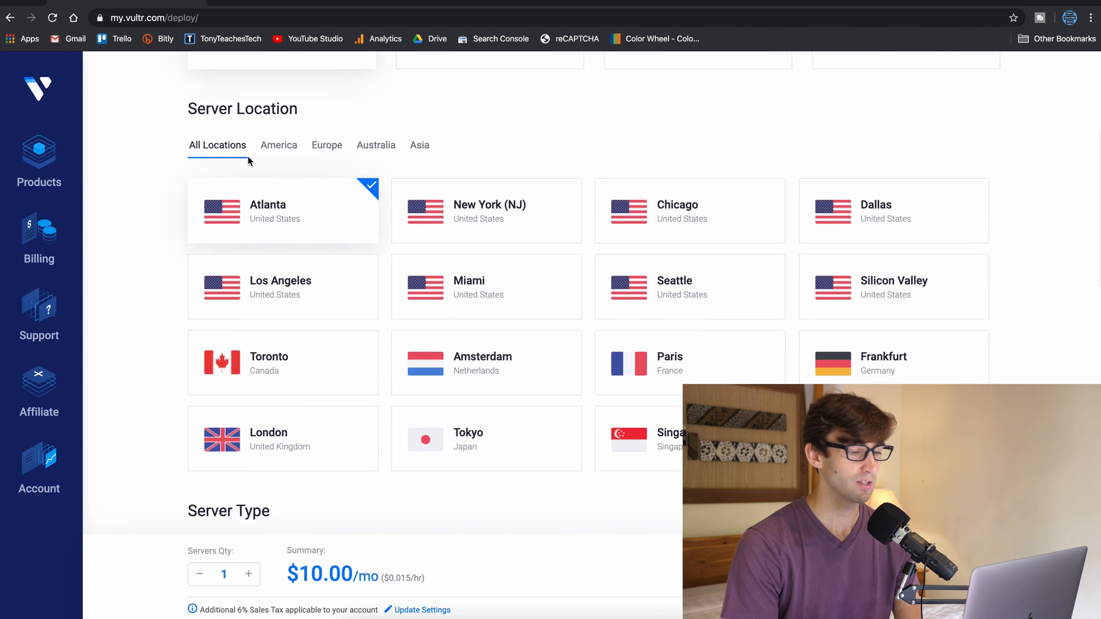
pyautogui.scroll(-3)
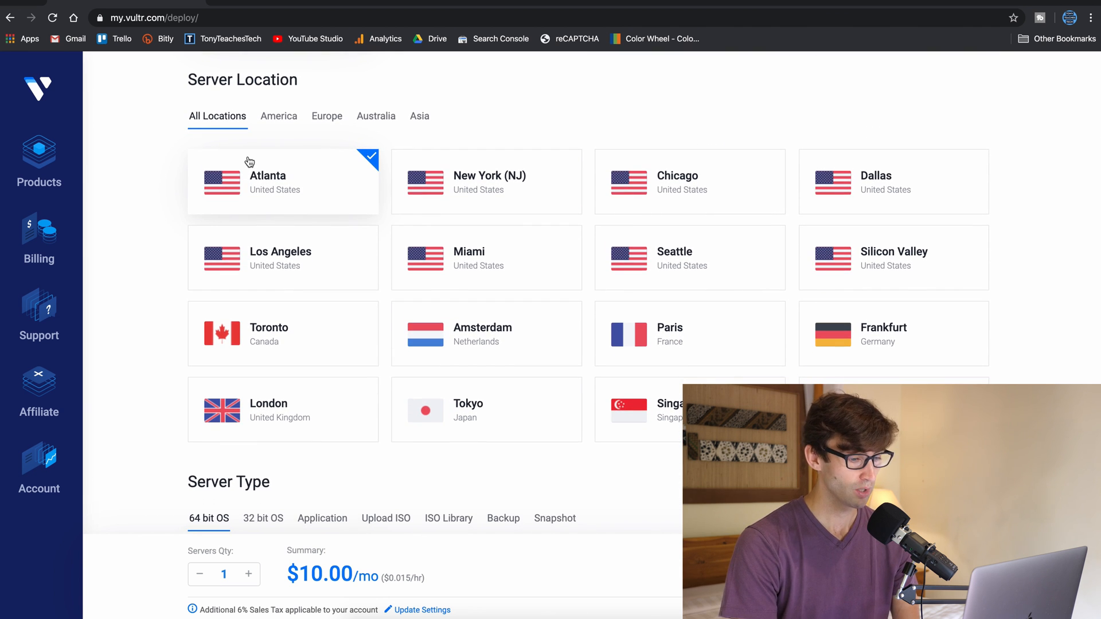
pyautogui.scroll(-3)
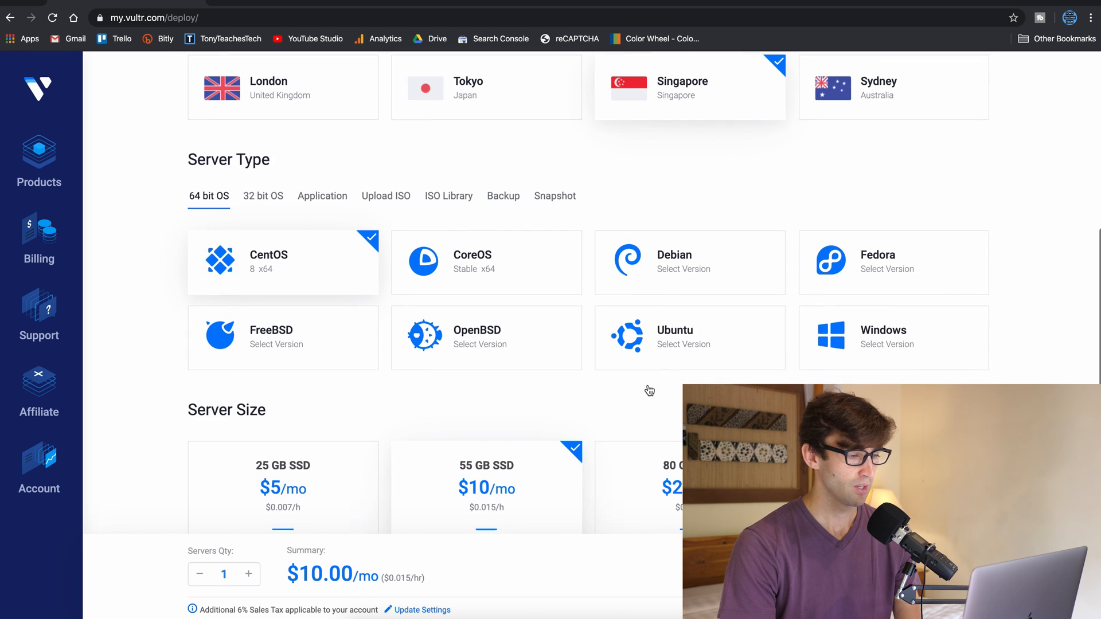
pyautogui.click(322, 196)
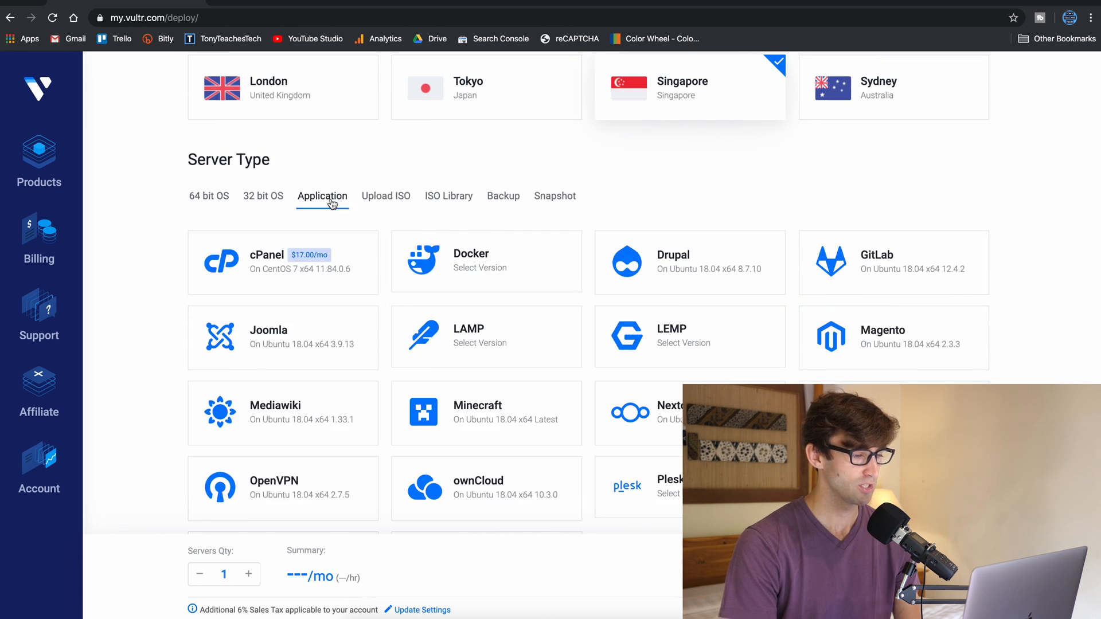
pyautogui.click(486, 260)
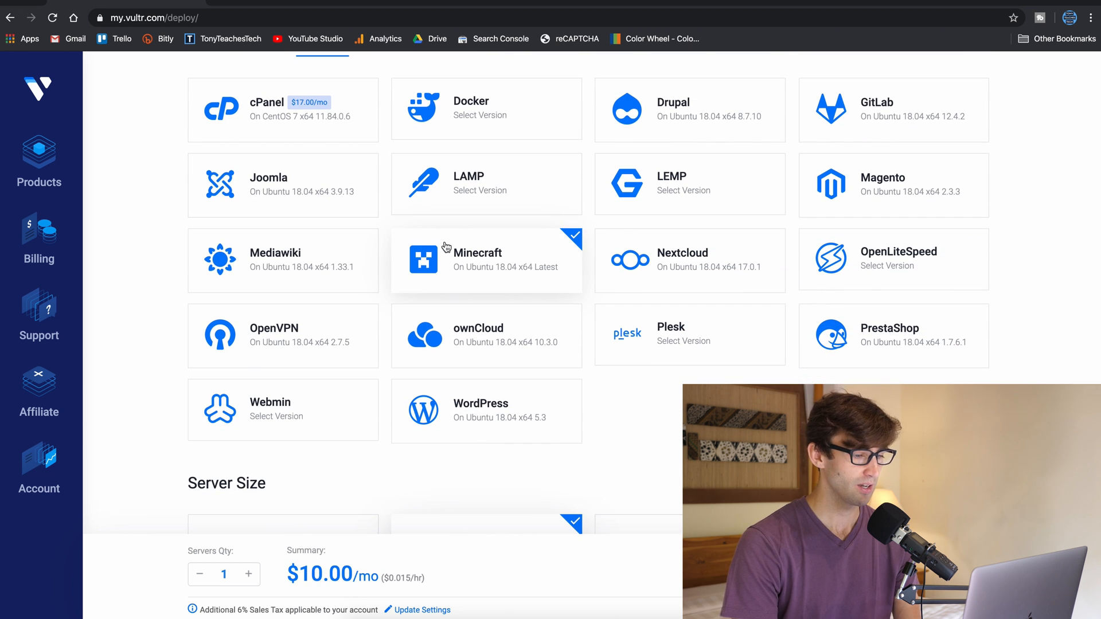
# Select the $5/mo 25 GB SSD, 1024 MB server size.
pyautogui.scroll(-3)
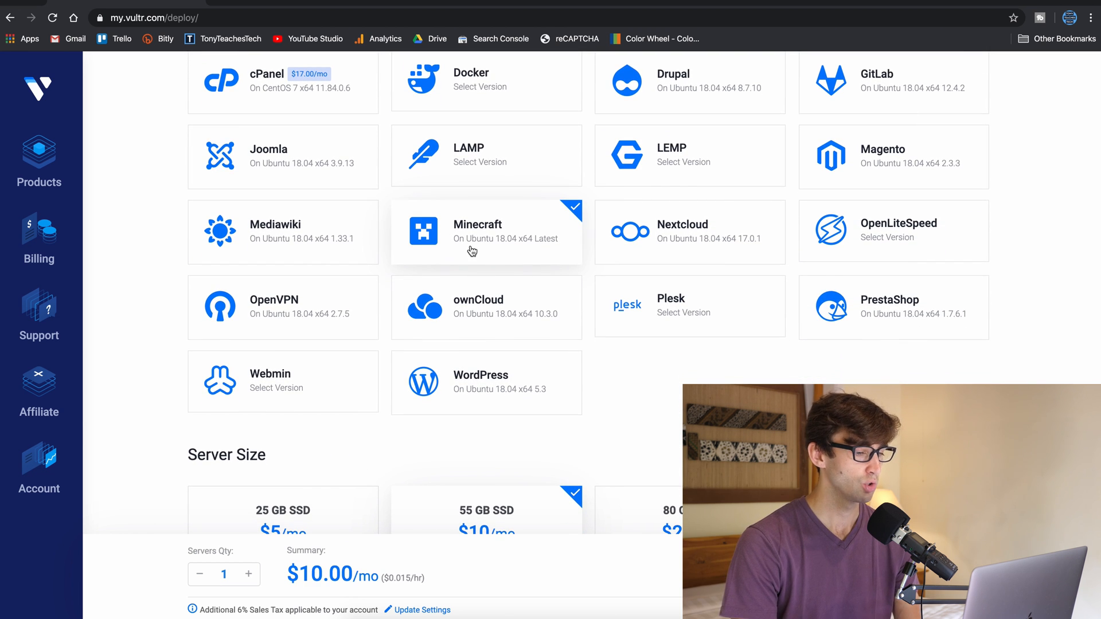
pyautogui.scroll(-3)
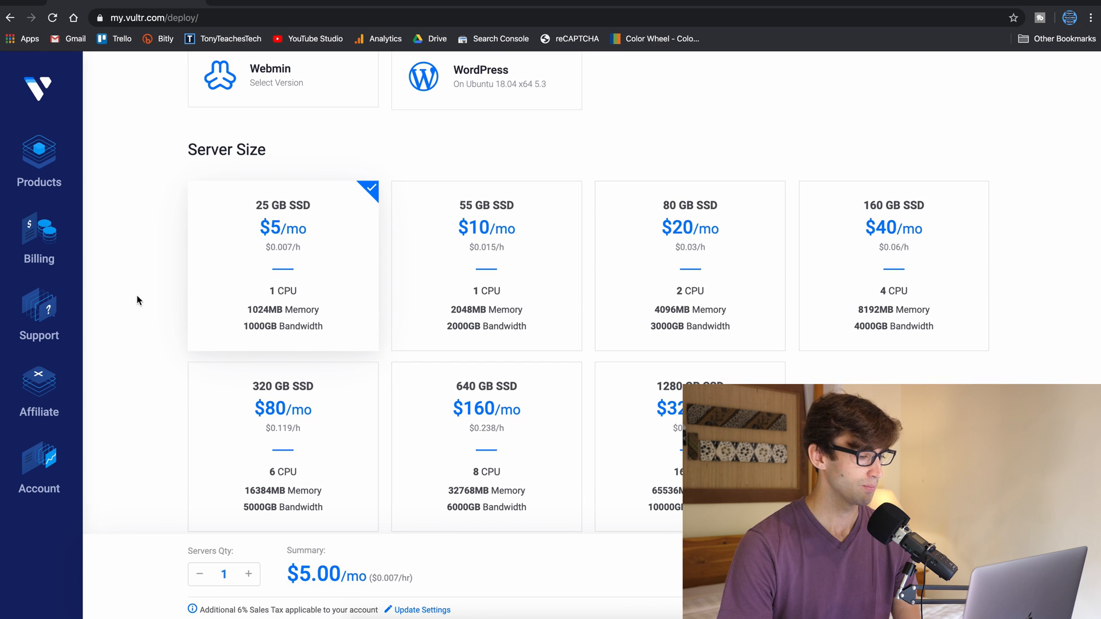
pyautogui.scroll(-3)
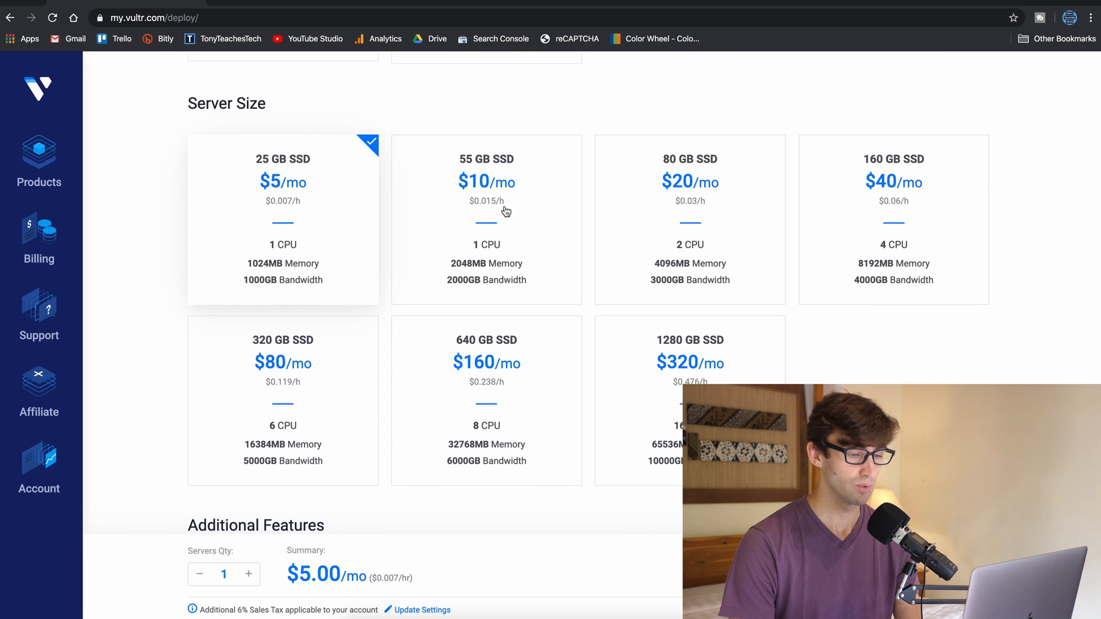
# Set the server hostname to Minecraft and deploy it.
pyautogui.scroll(-3)
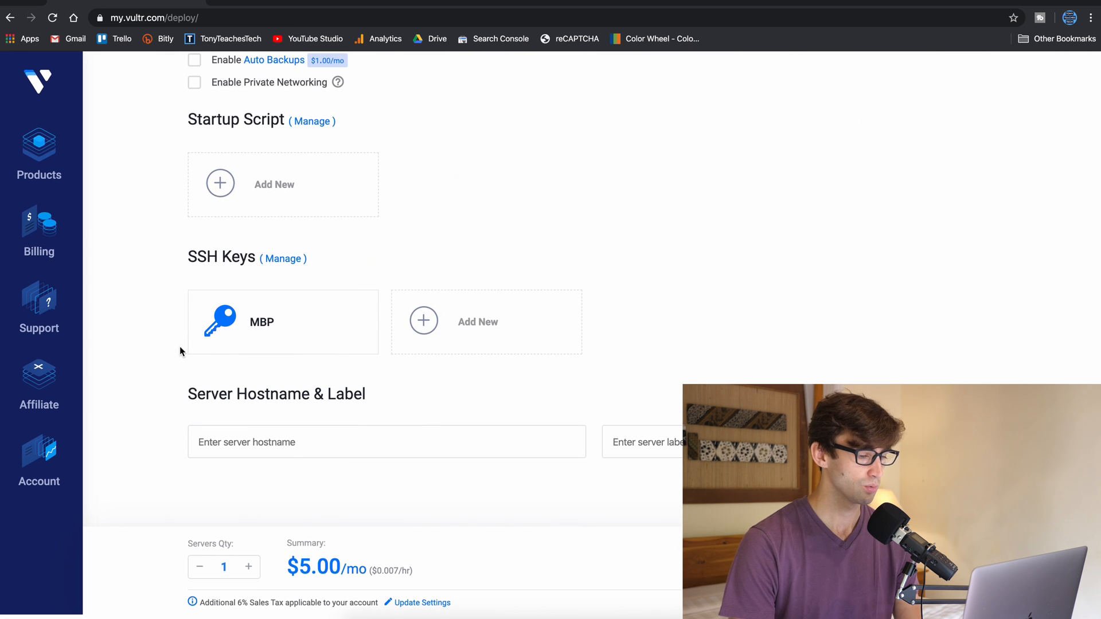
pyautogui.click(386, 449)
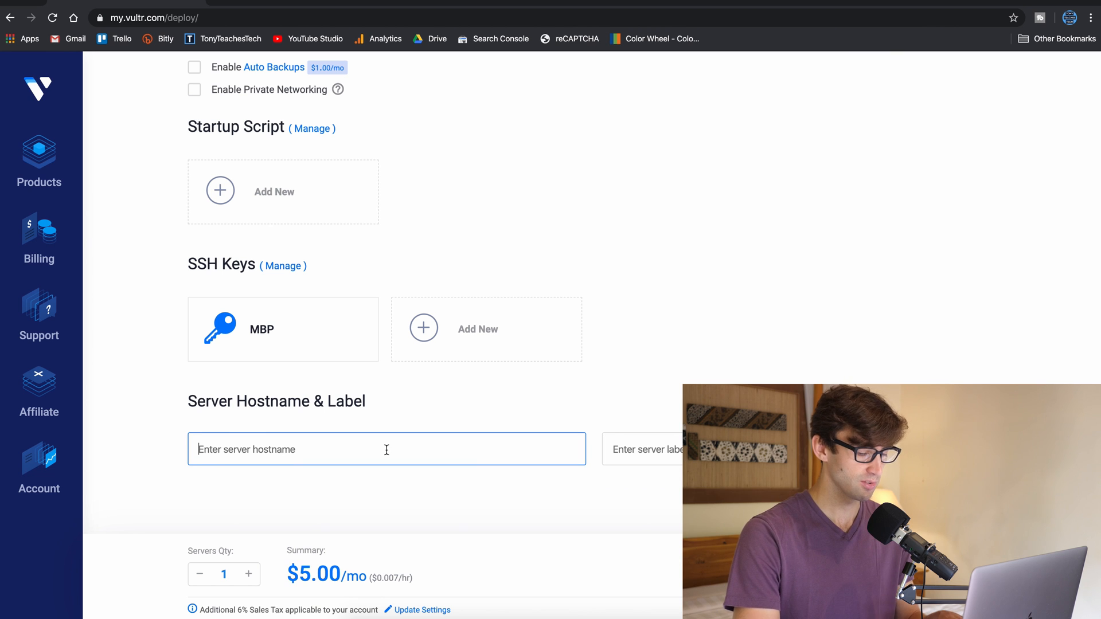
pyautogui.write('Minecraft')
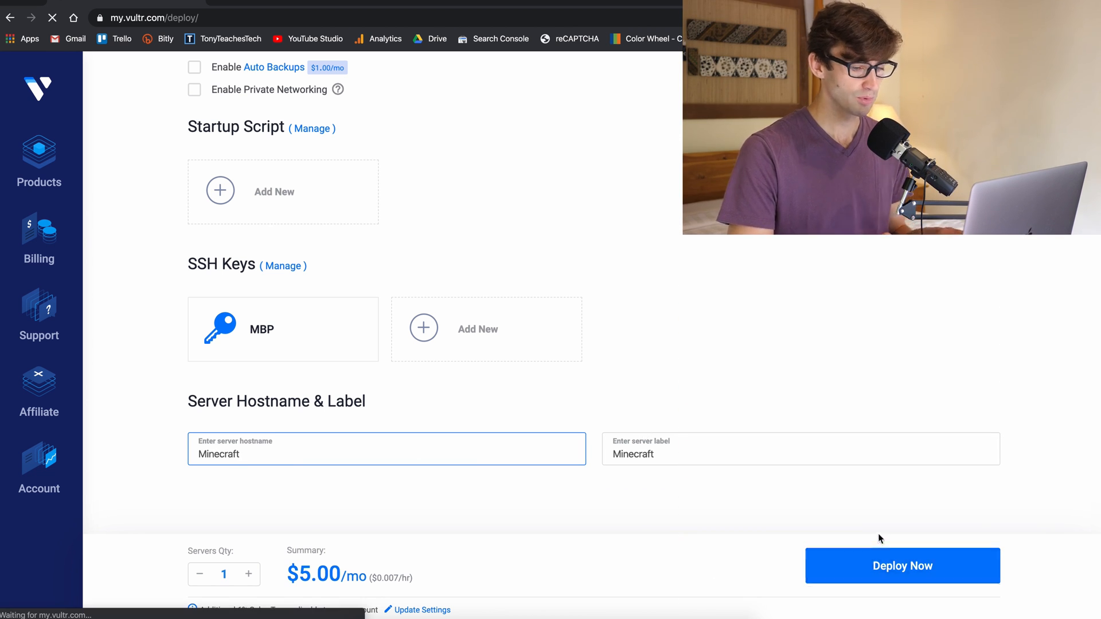
pyautogui.click(903, 566)
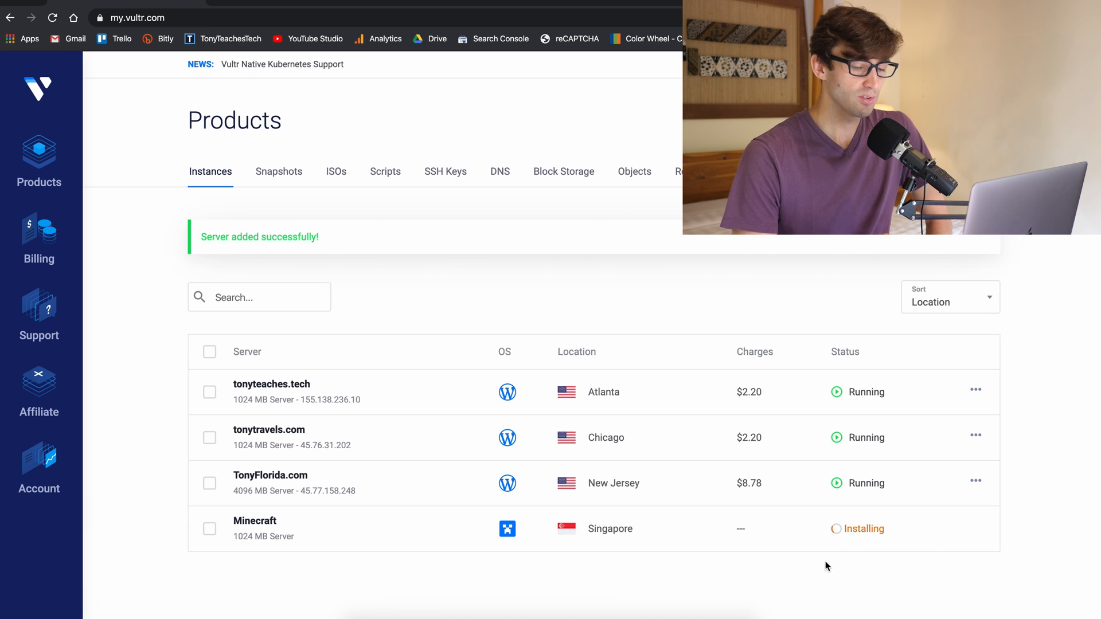
# Wait on the Instances list until the Minecraft server shows Running.
pyautogui.scroll(-3)
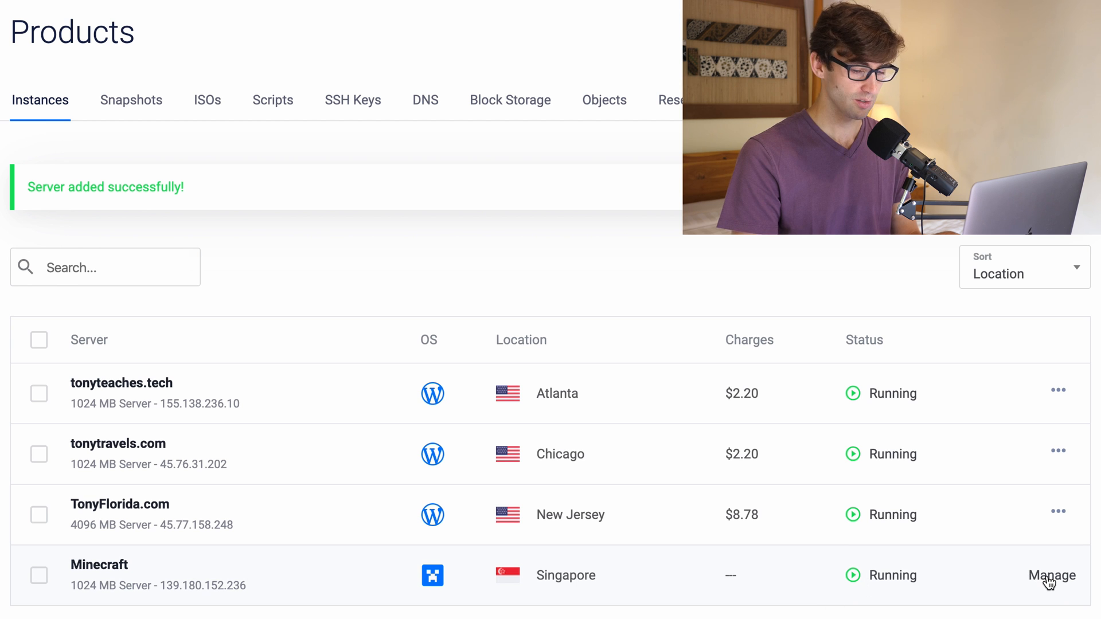
# View the Minecraft server's details down to Application Information showing 139.180.152.236:25565.
pyautogui.click(1053, 576)
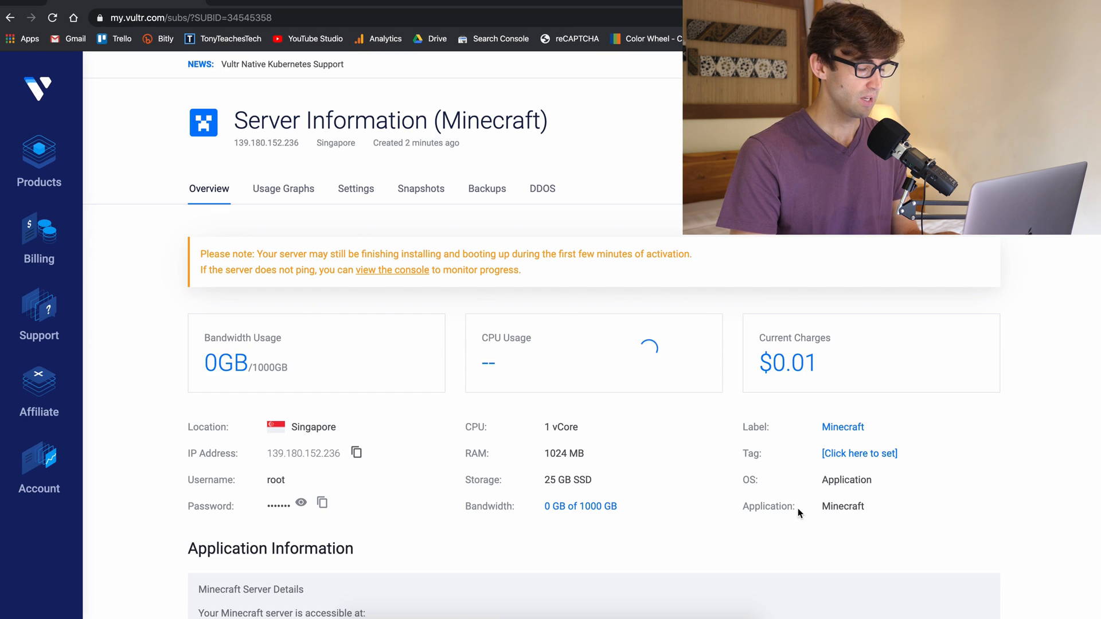
pyautogui.scroll(-3)
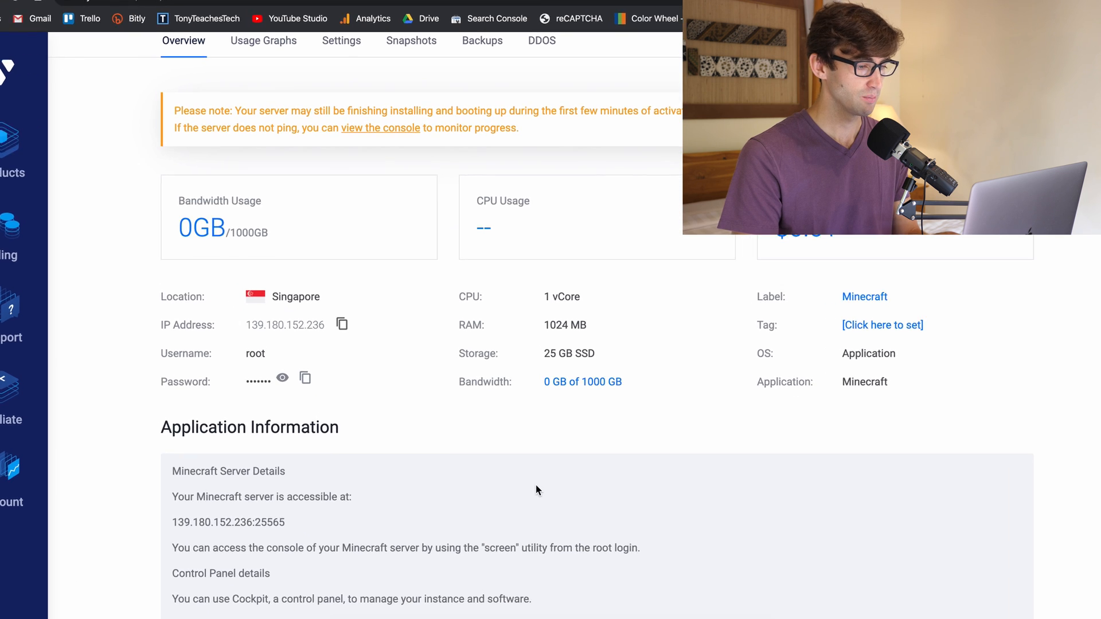
pyautogui.scroll(-3)
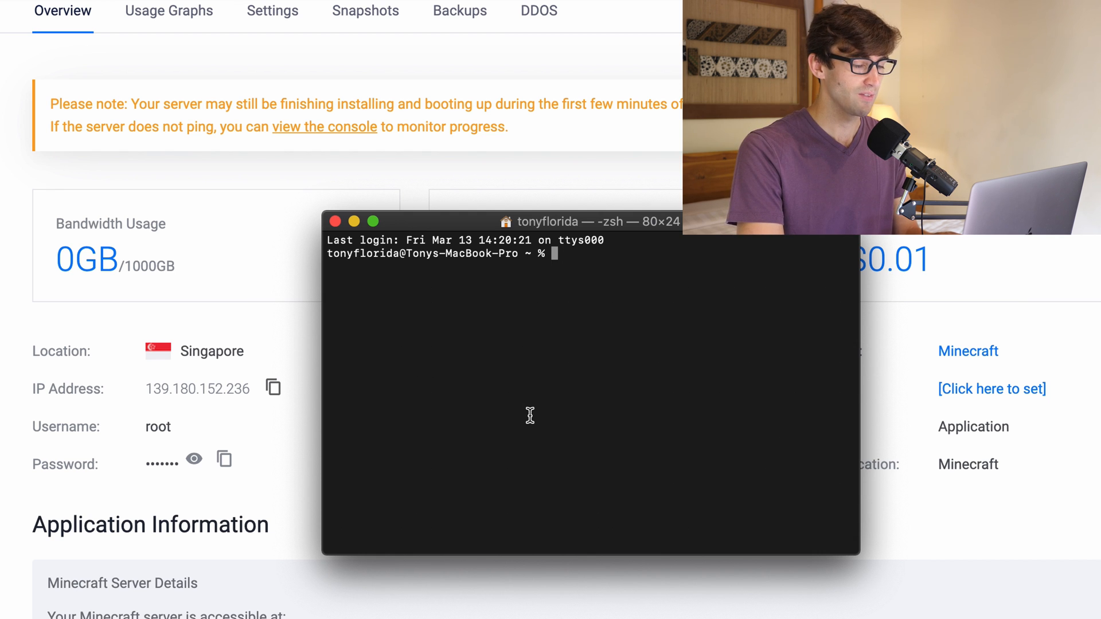
pyautogui.write('ssh ro')
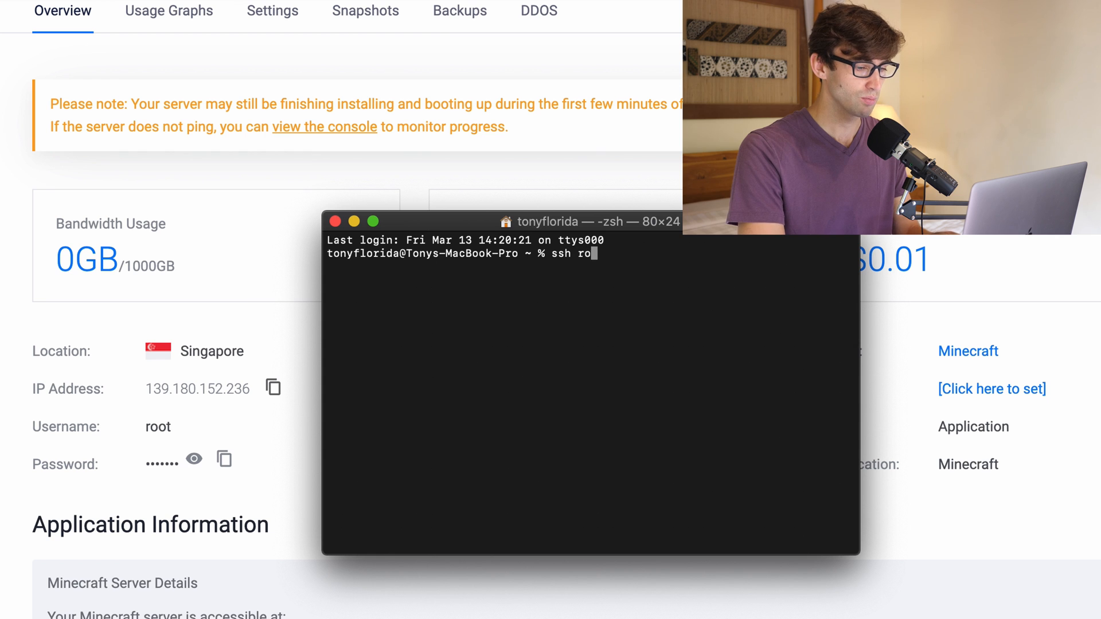
pyautogui.write('ot@')
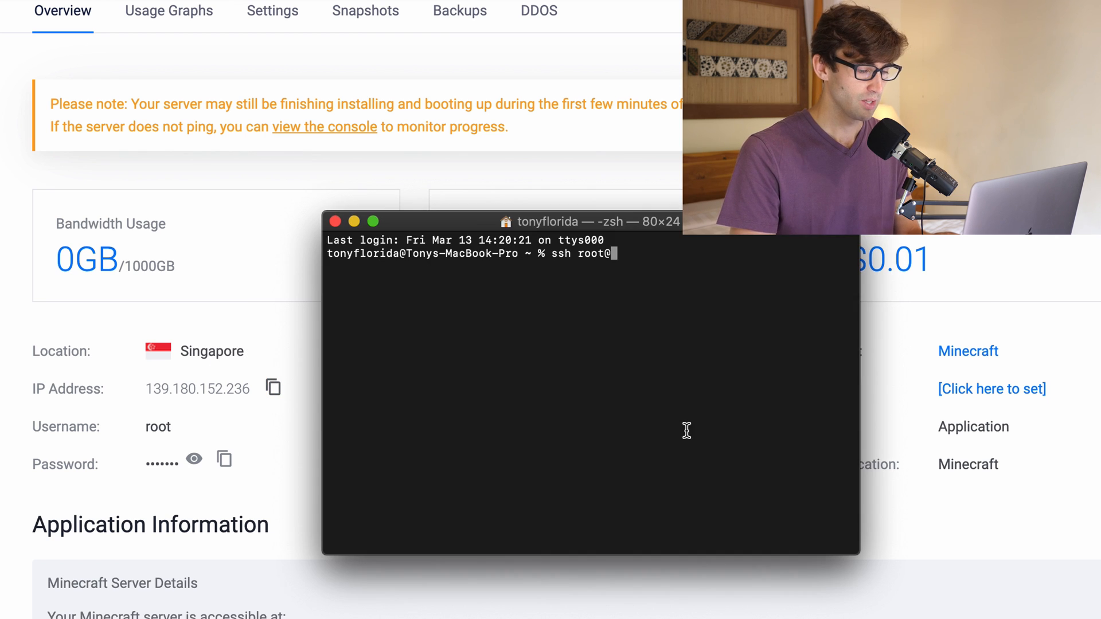
pyautogui.write('139.180.152.236')
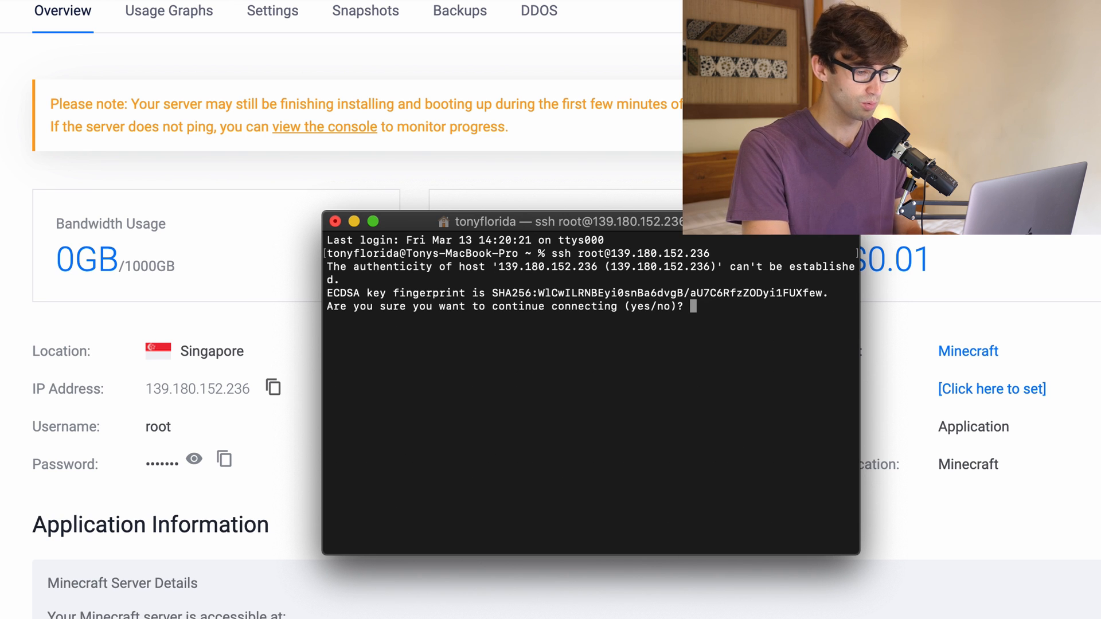
pyautogui.write('yes')
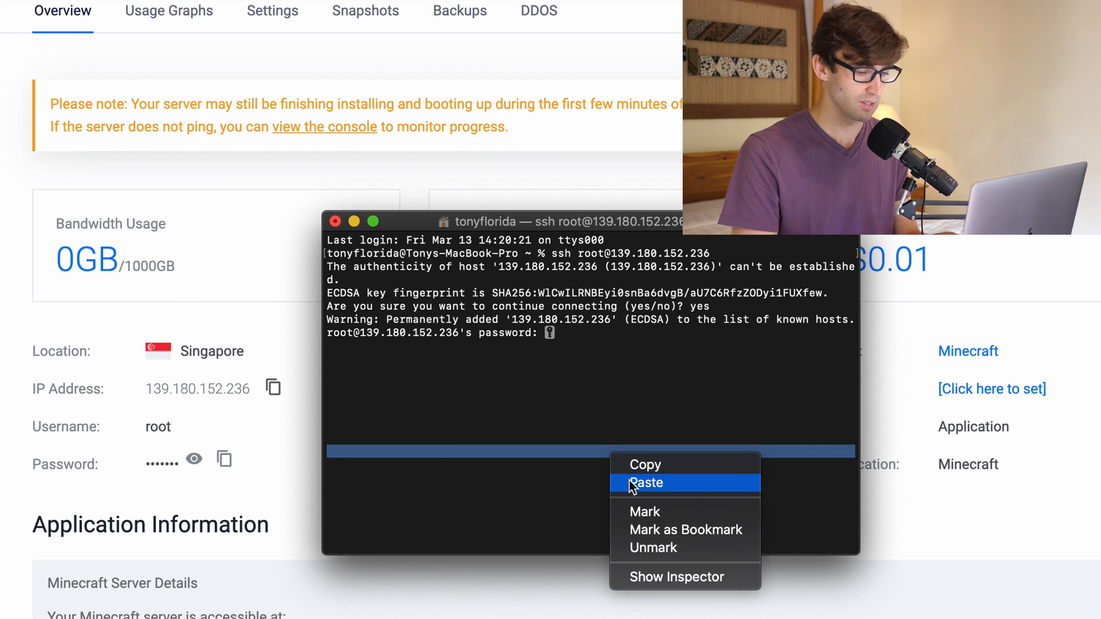
pyautogui.click(644, 483)
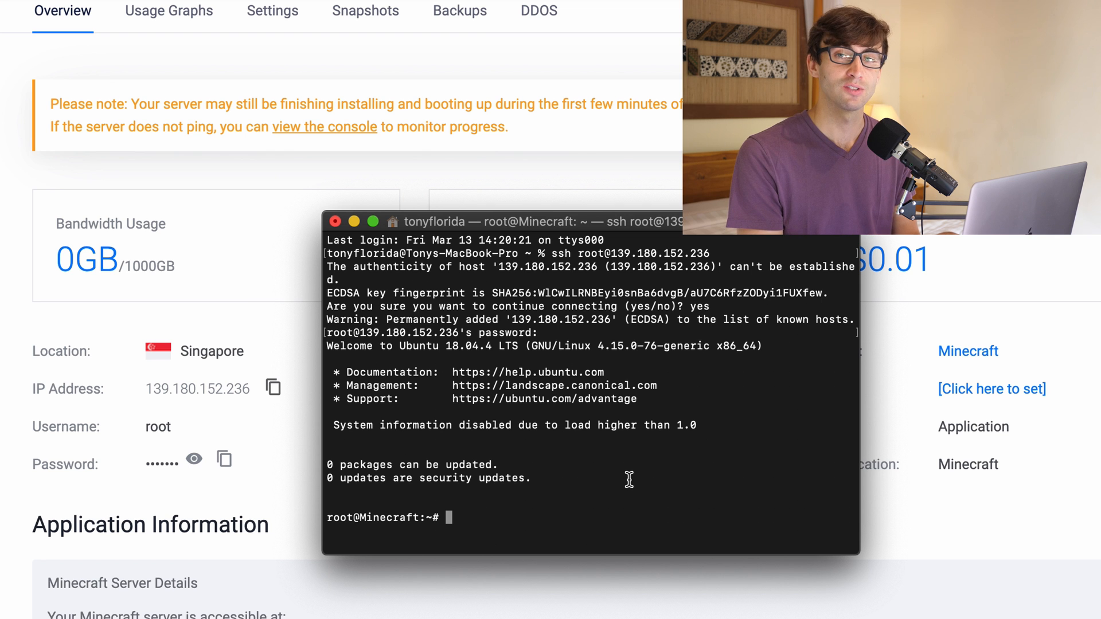
# Run the screen command to attach to the Minecraft server console.
pyautogui.write('s')
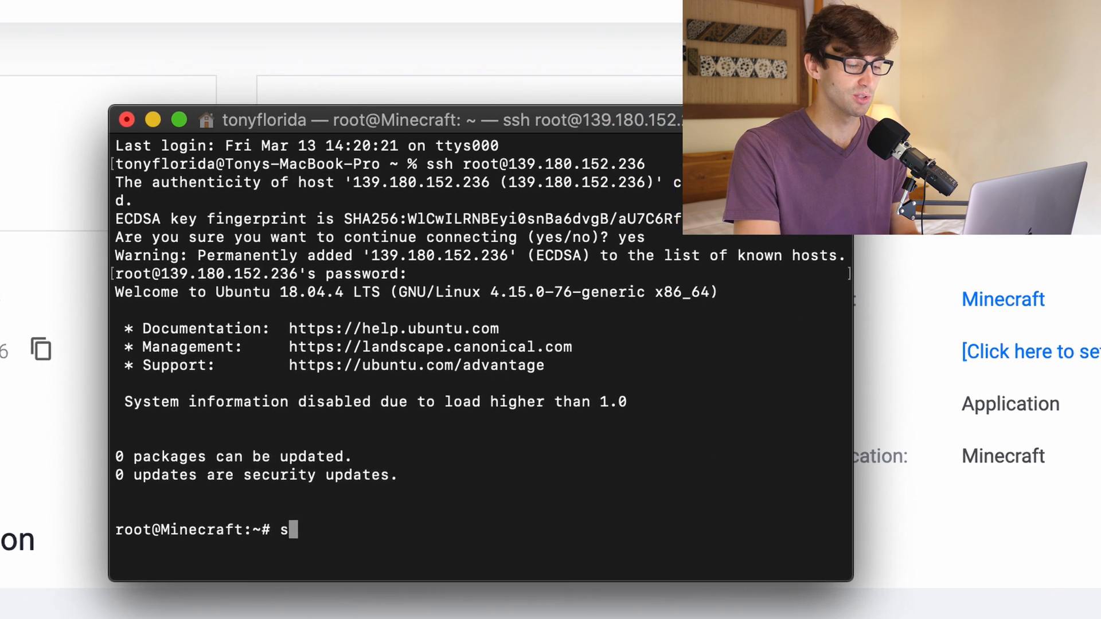
pyautogui.write('cr')
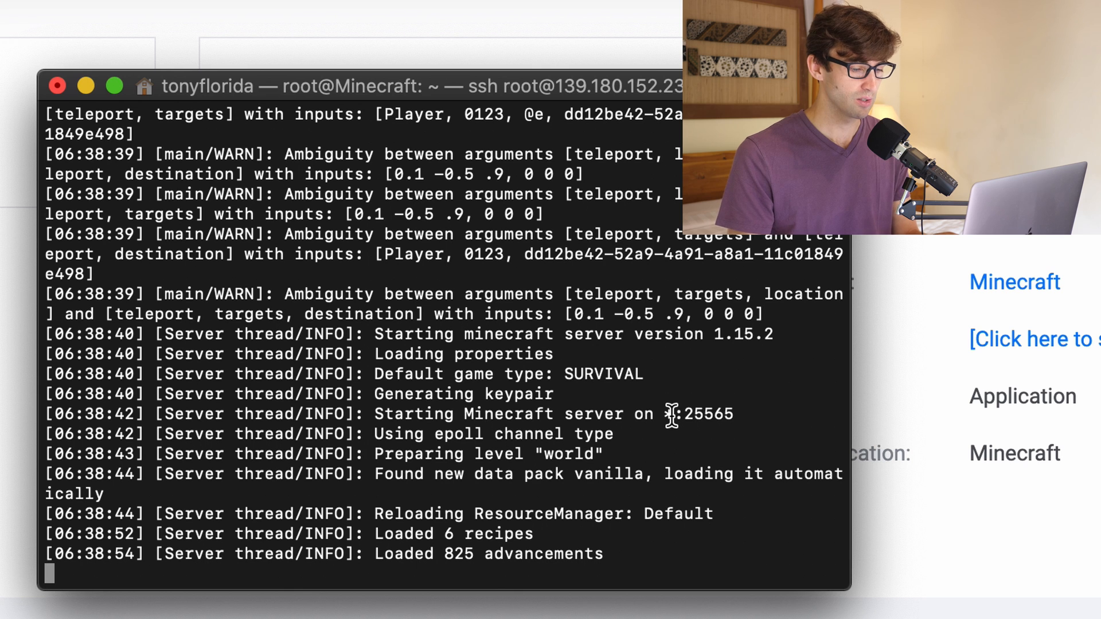
pyautogui.moveTo(490, 563)
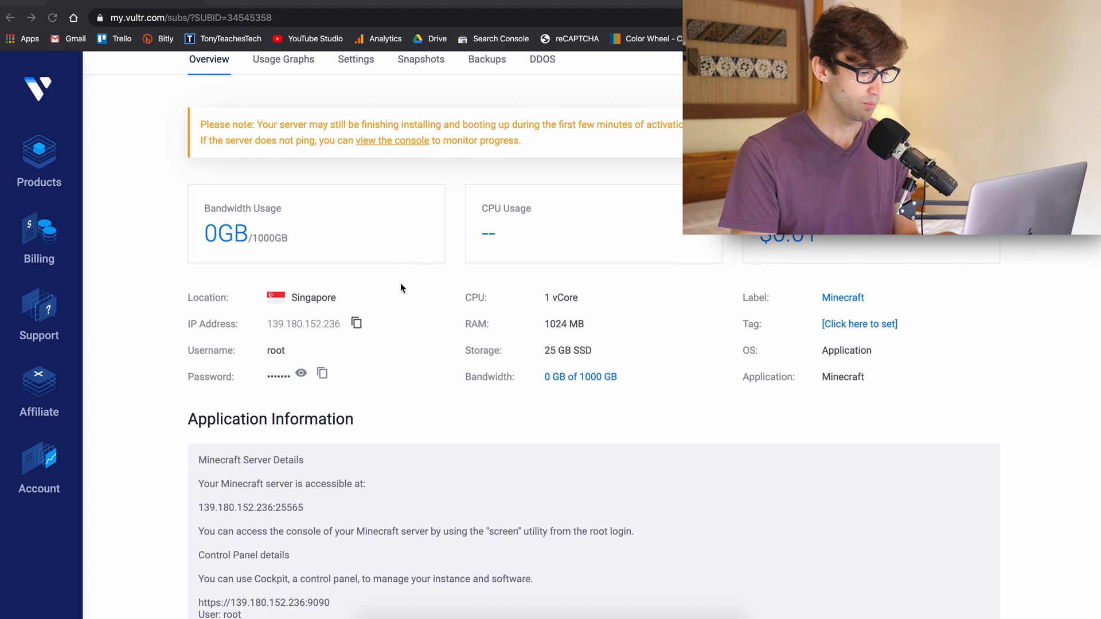
pyautogui.moveTo(357, 324)
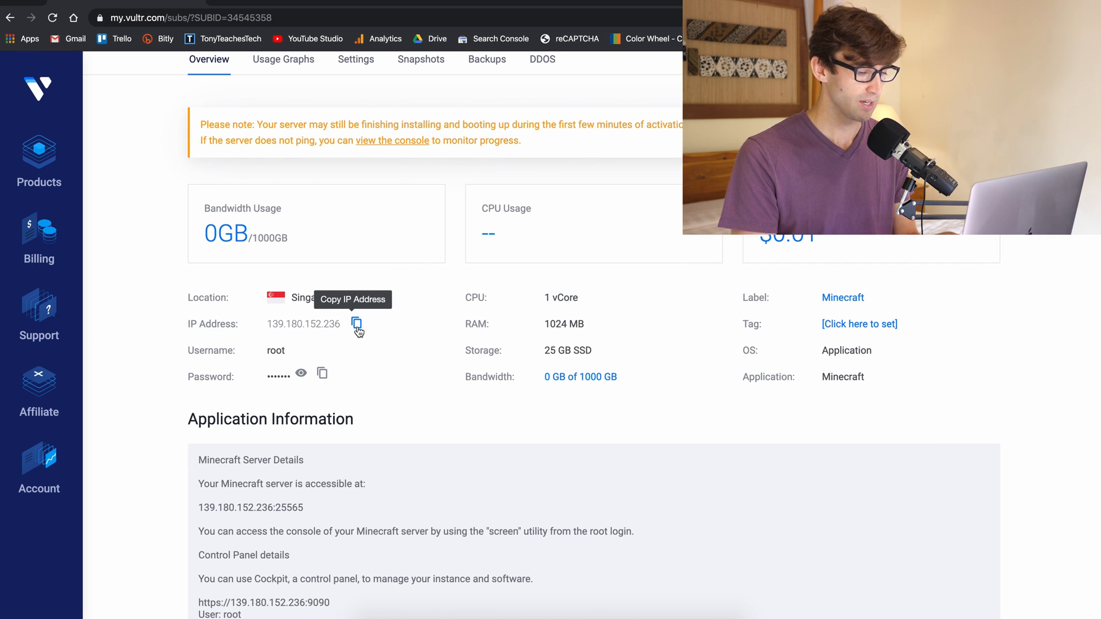
# Copy the server IP 139.180.152.236 from the Overview page.
pyautogui.click(356, 323)
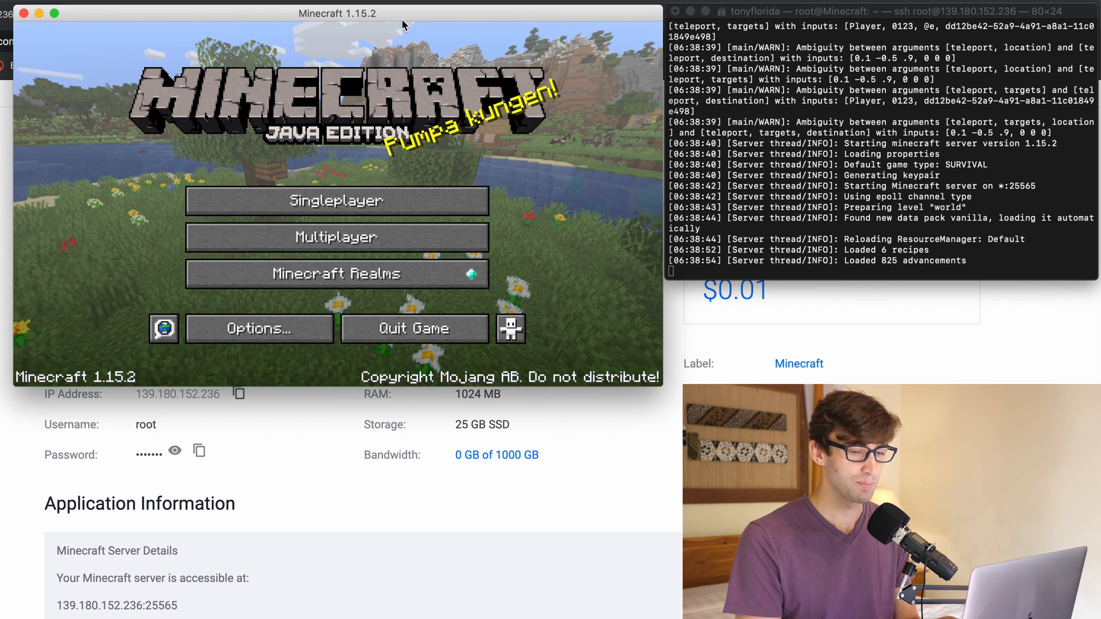
pyautogui.moveTo(877, 151)
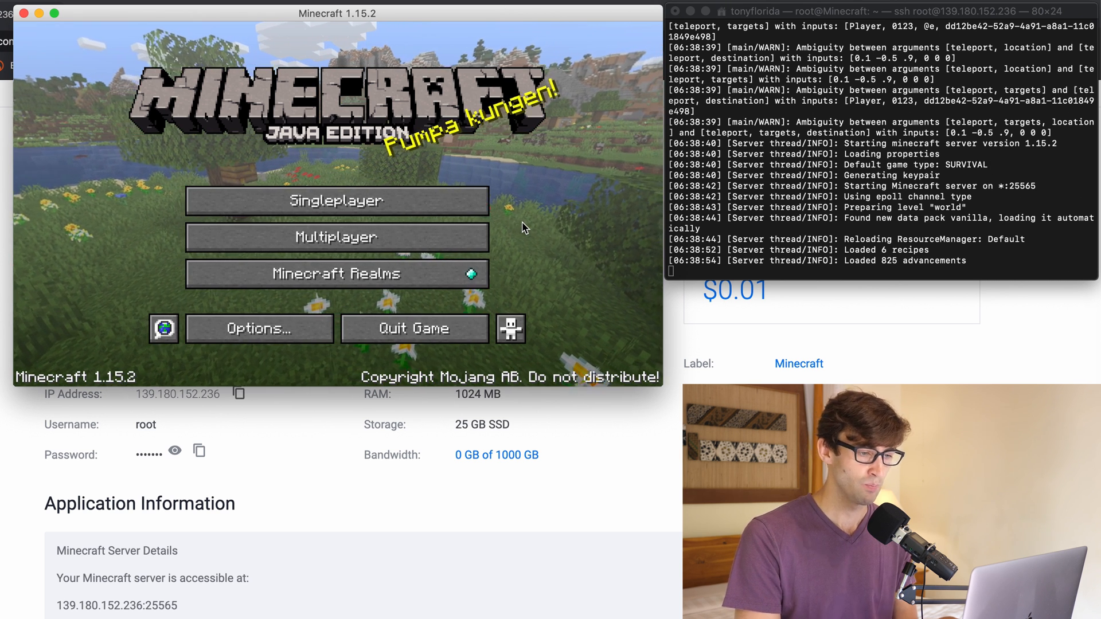
pyautogui.moveTo(434, 242)
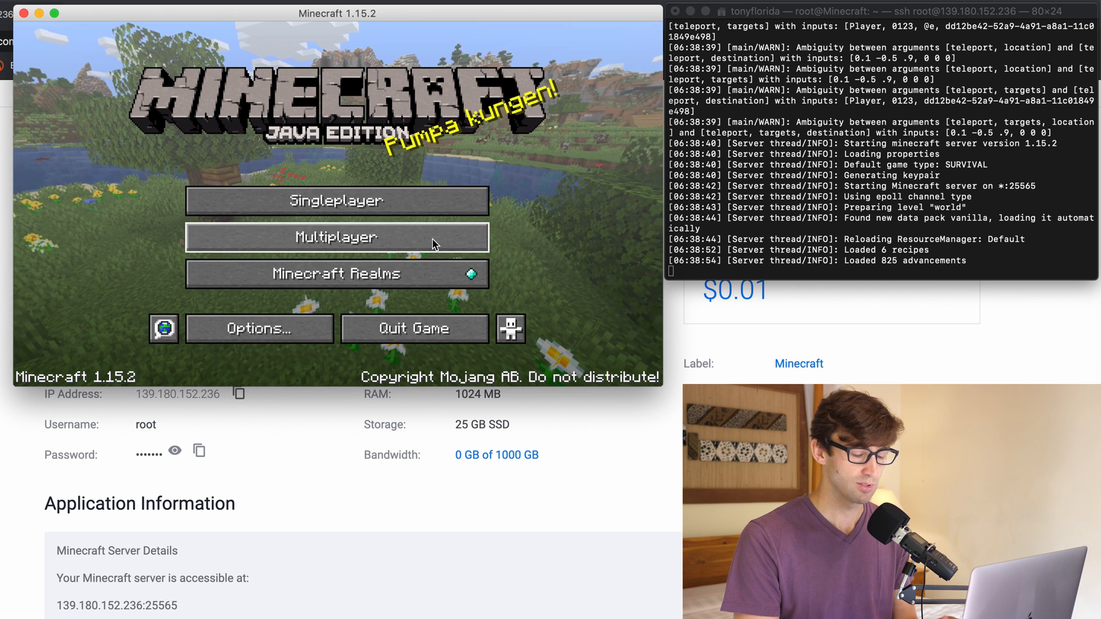
# Add multiplayer server 'Minecraft Server Vultr' at 139.180.152.236 and save it.
pyautogui.click(336, 236)
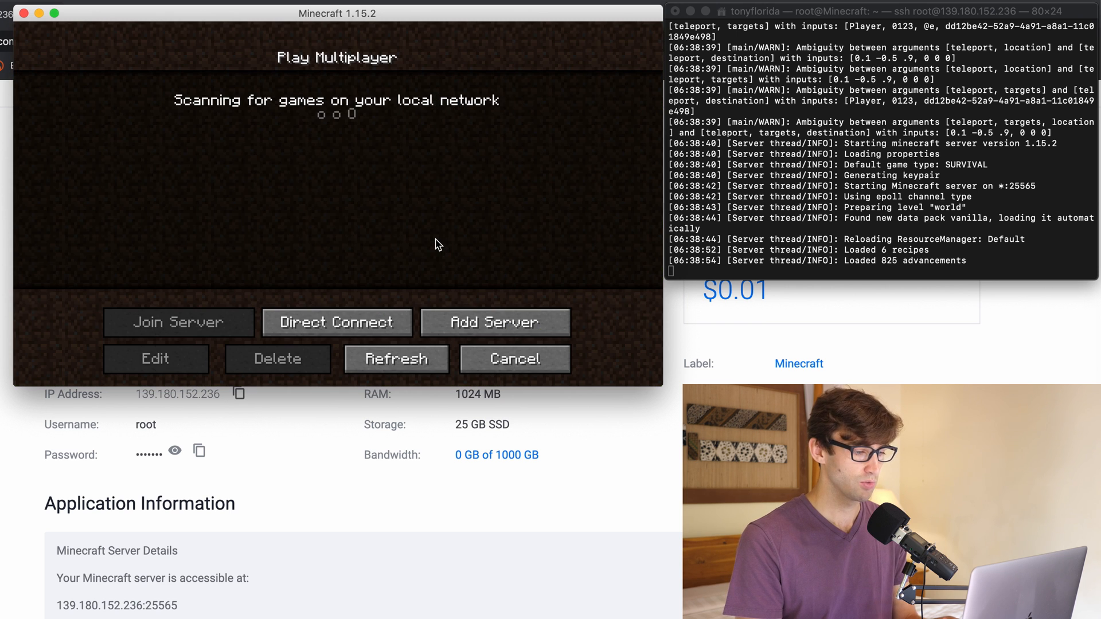
pyautogui.moveTo(343, 244)
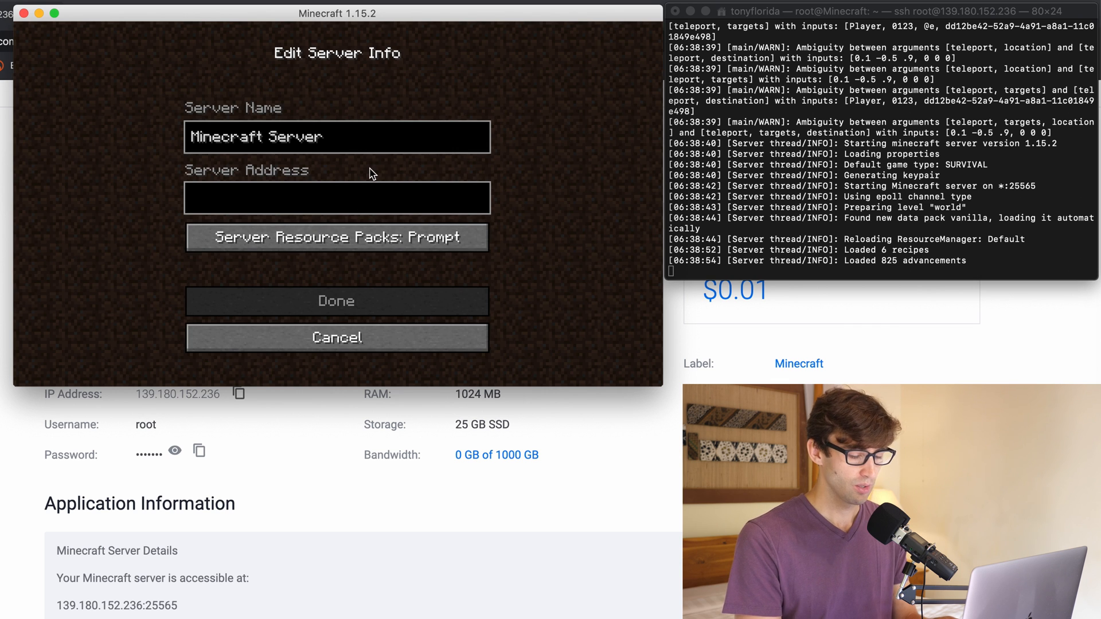
pyautogui.write('Vultr')
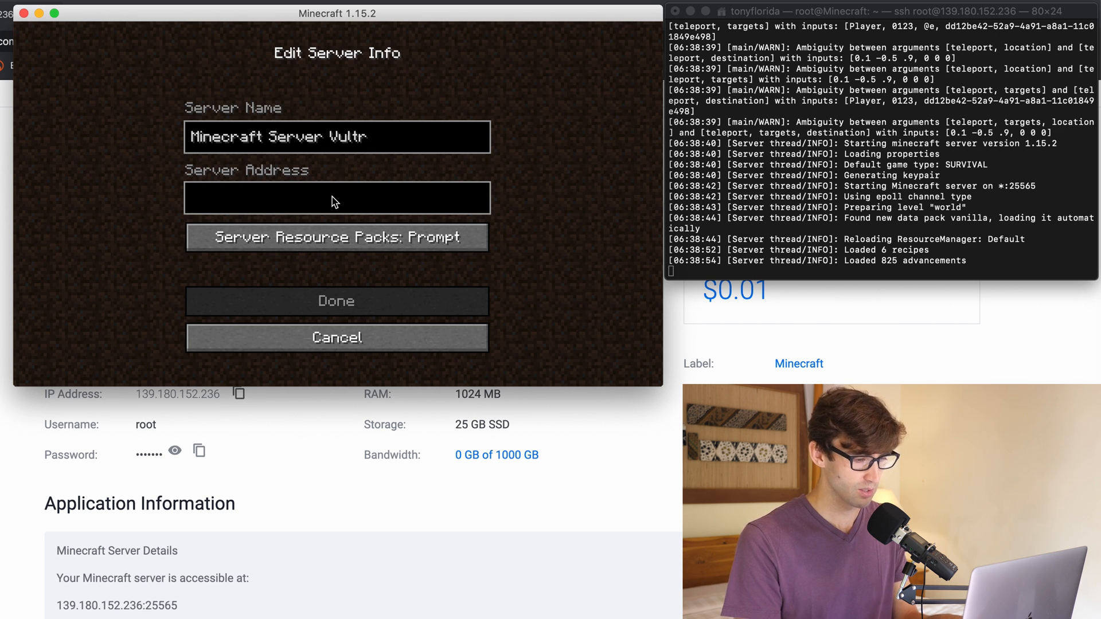
pyautogui.write('139.180.152.236')
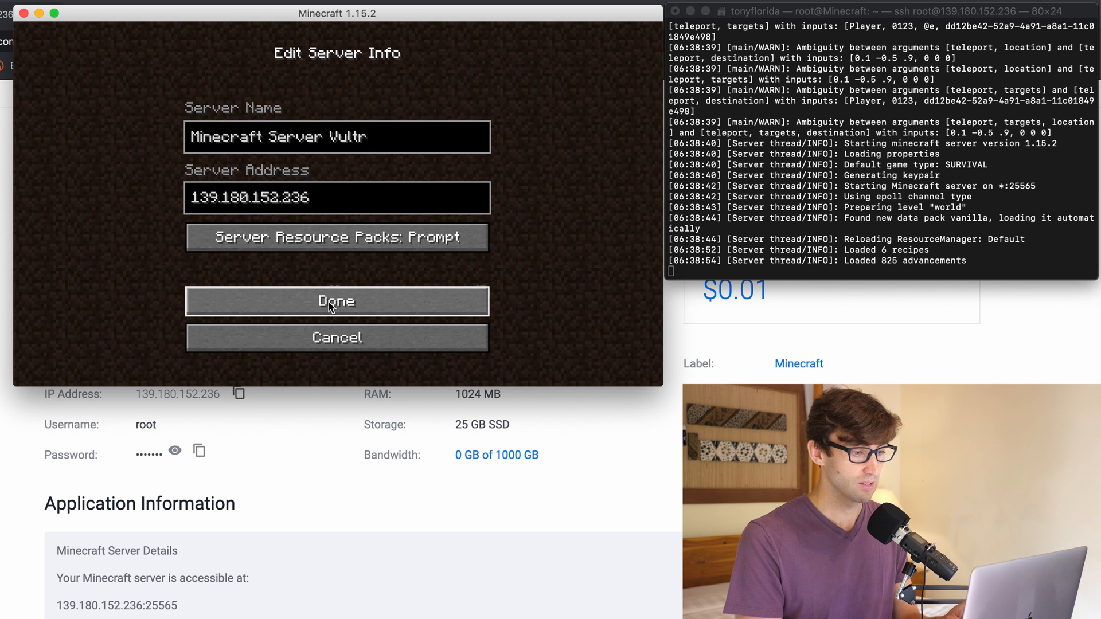
pyautogui.click(336, 301)
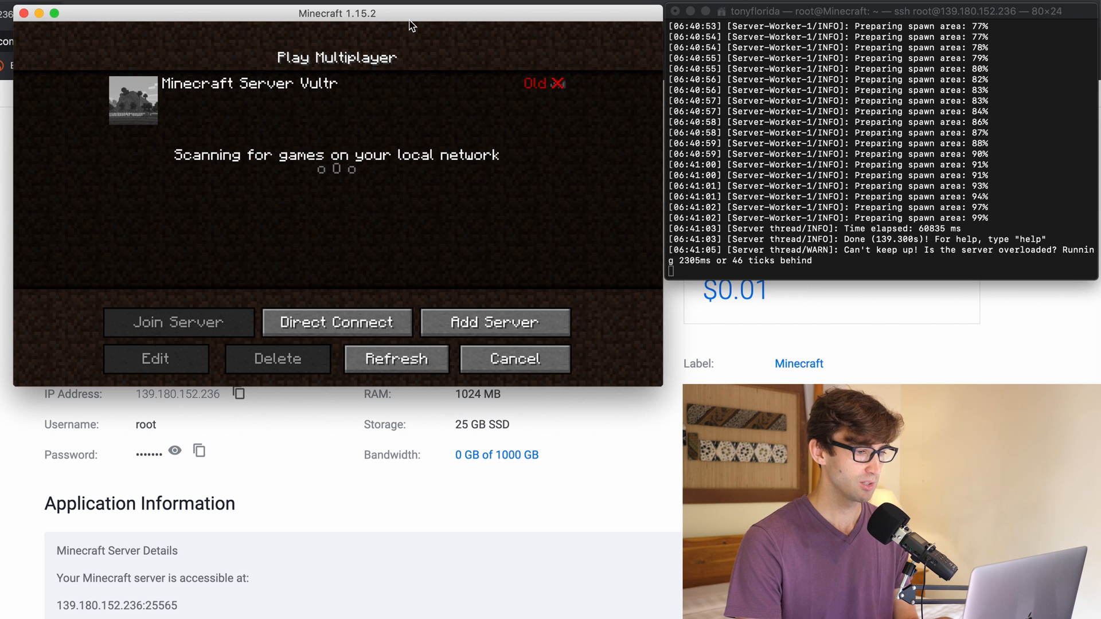
# Refresh the Play Multiplayer list so Minecraft Server Vultr shows online 0/20.
pyautogui.click(337, 101)
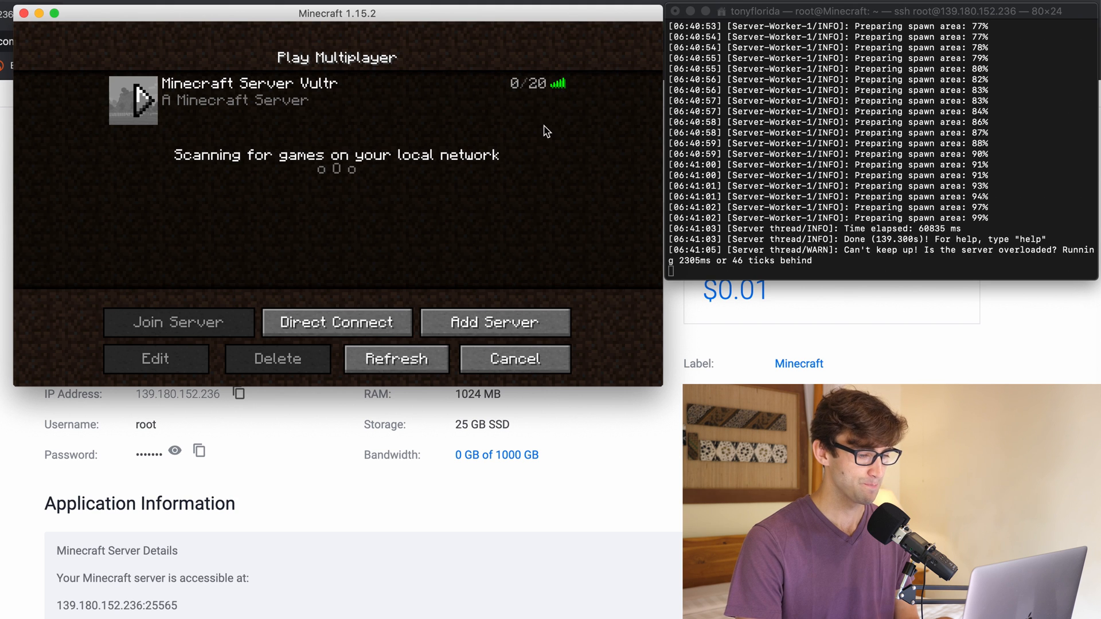
pyautogui.moveTo(452, 251)
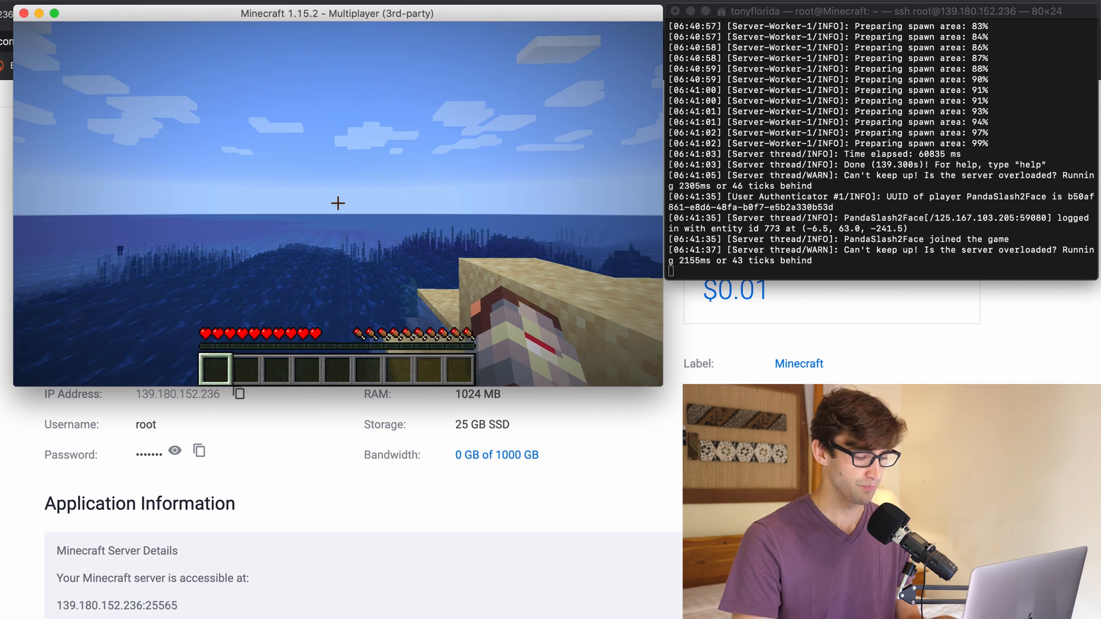
# Resume play from the Game Menu as PandaSlash2Face, then respawn after drowning.
pyautogui.press('Escape')
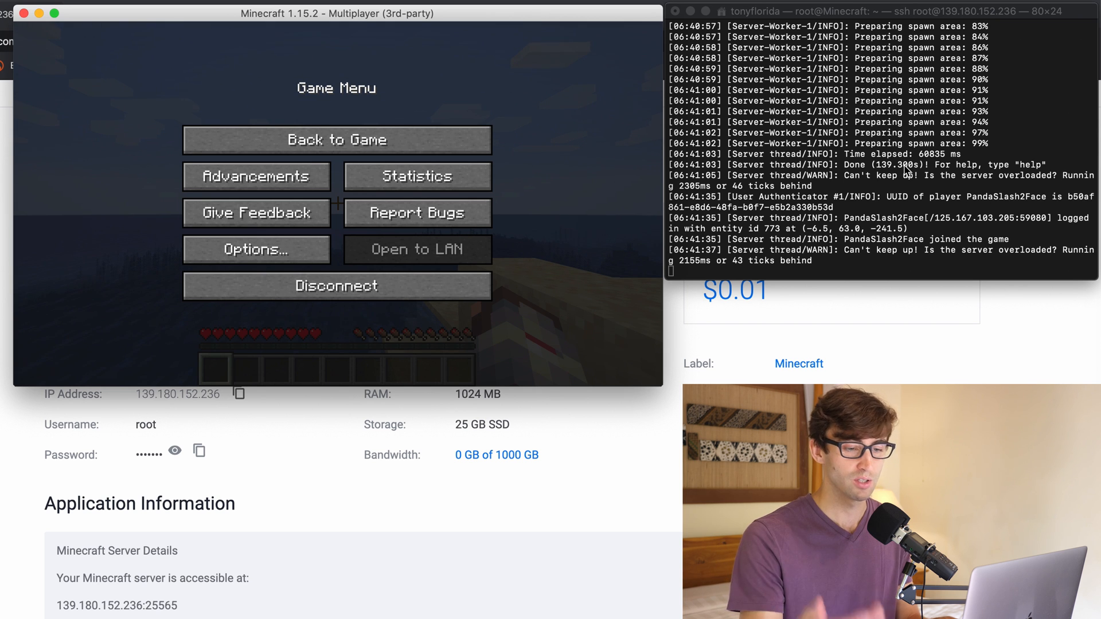
pyautogui.click(336, 139)
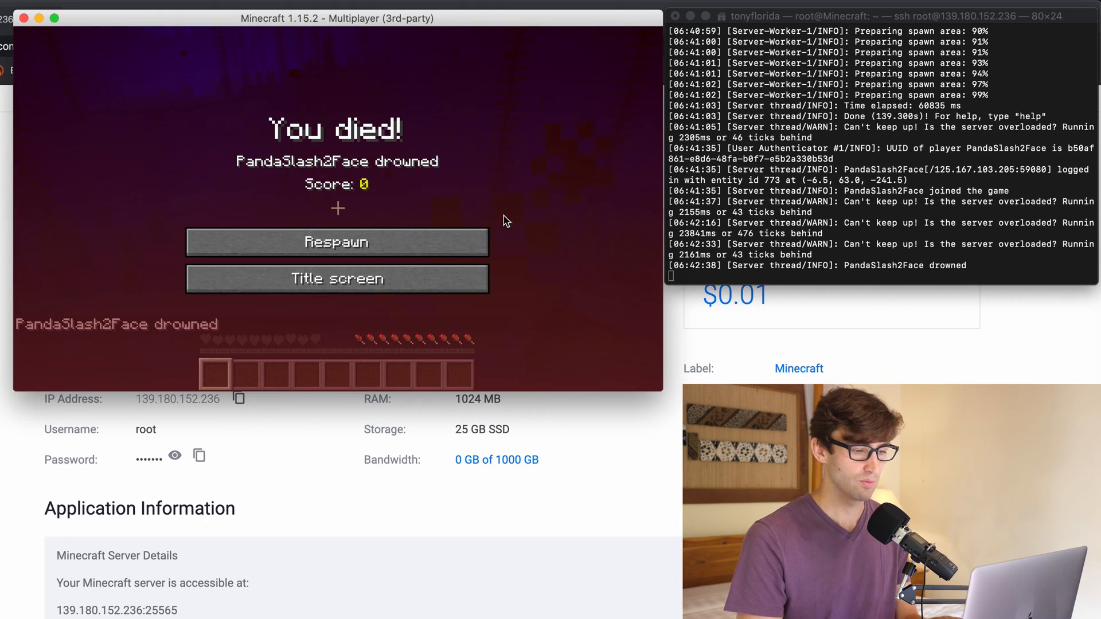
pyautogui.doubleClick(904, 265)
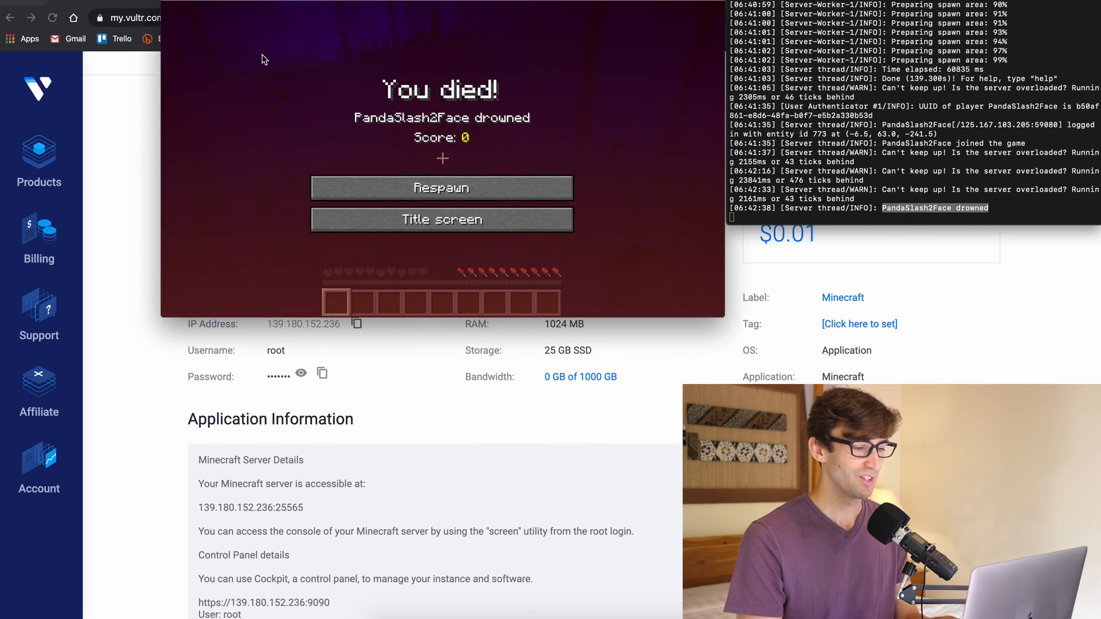
pyautogui.moveTo(447, 412)
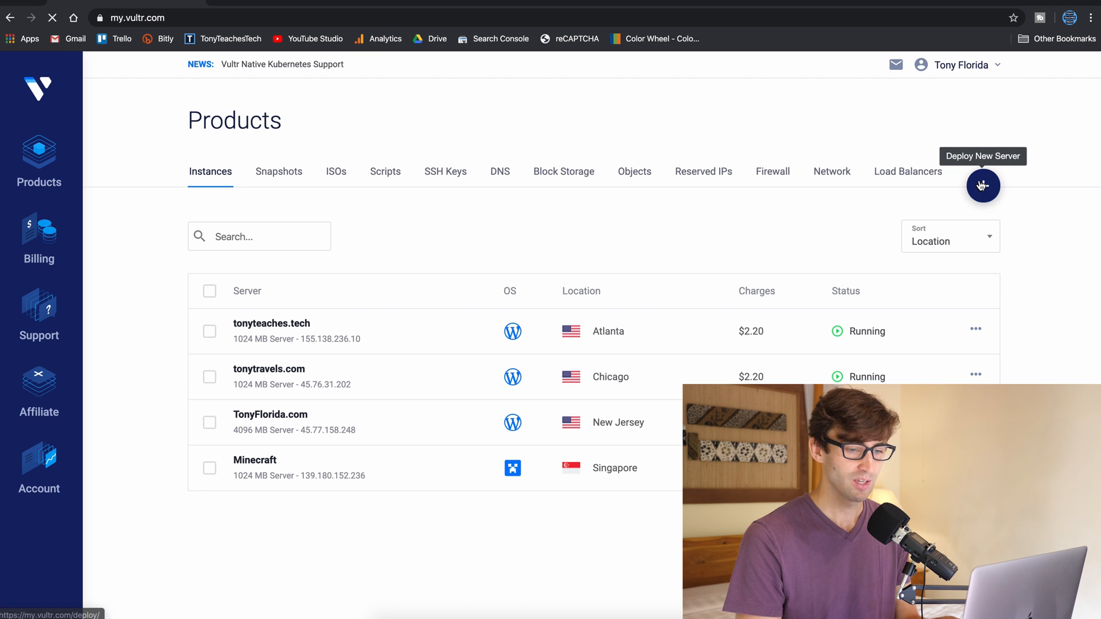
# Deploy a second Singapore Minecraft server on the 55 GB SSD, $10/month plan.
pyautogui.click(983, 186)
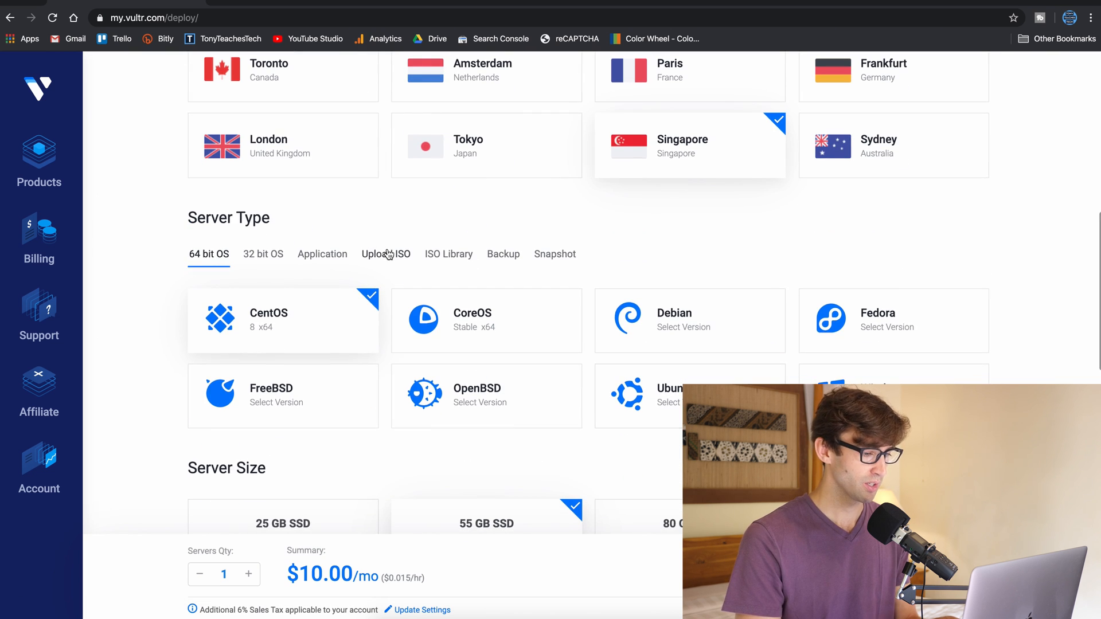
pyautogui.click(322, 254)
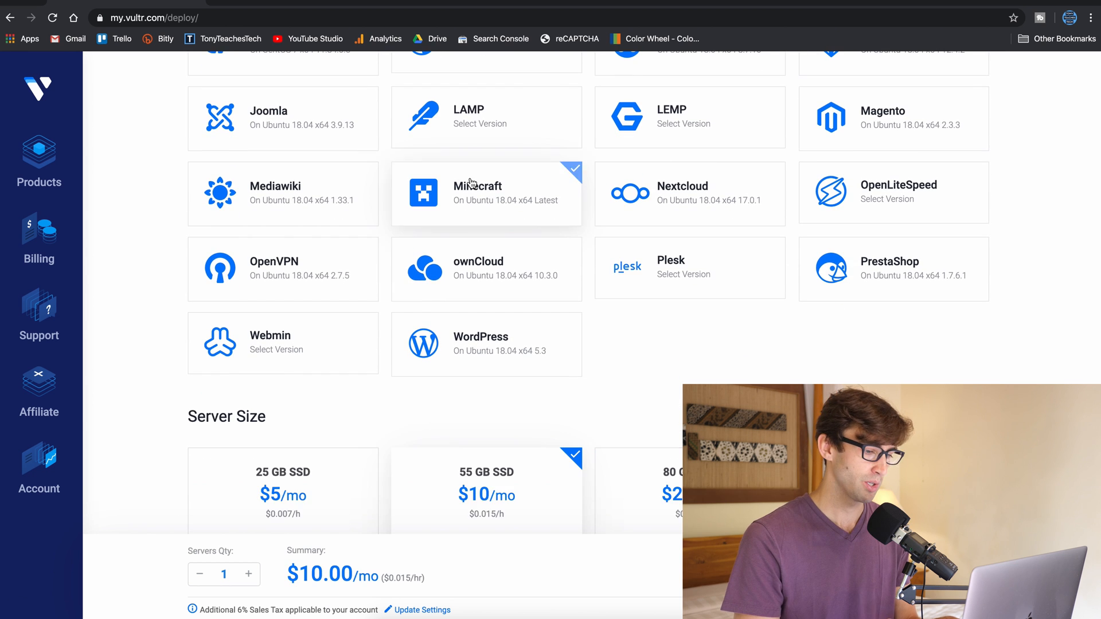
pyautogui.scroll(-3)
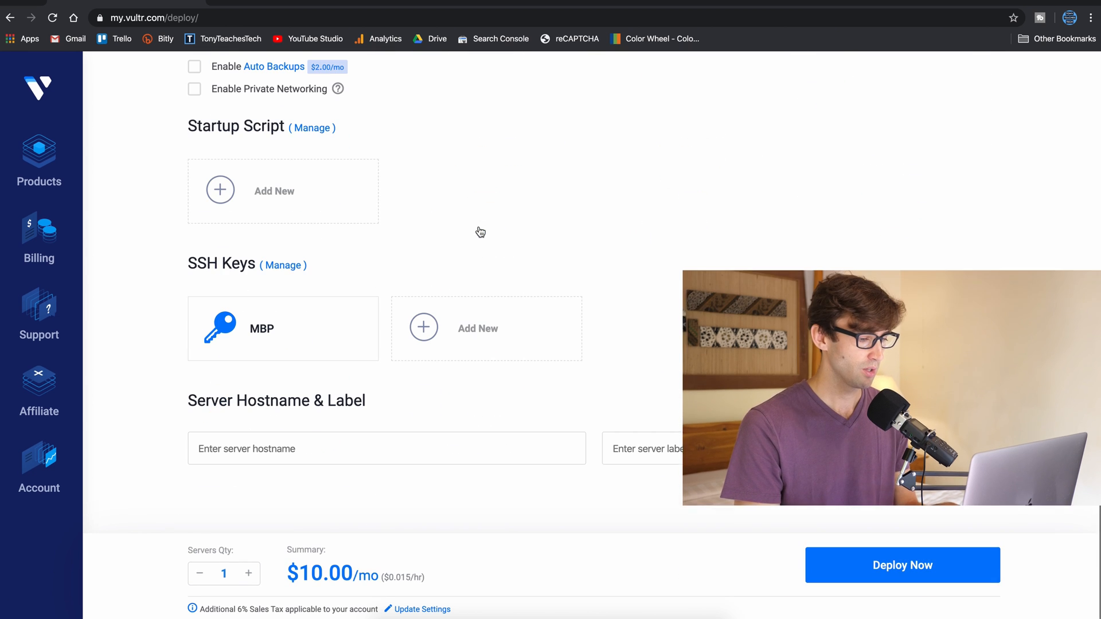
pyautogui.click(903, 565)
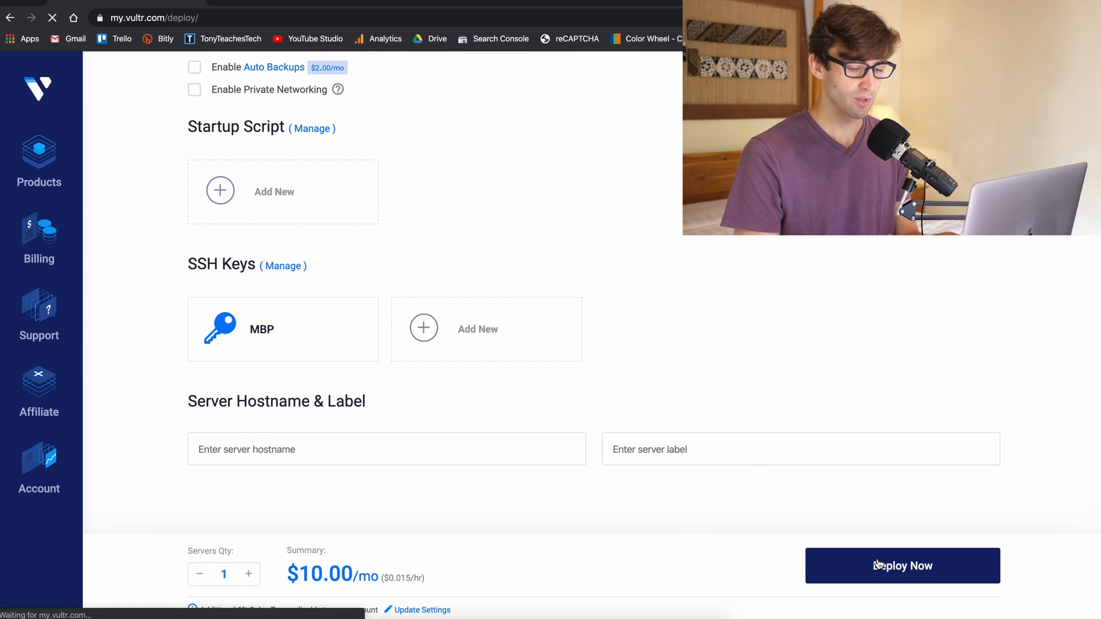
pyautogui.click(902, 566)
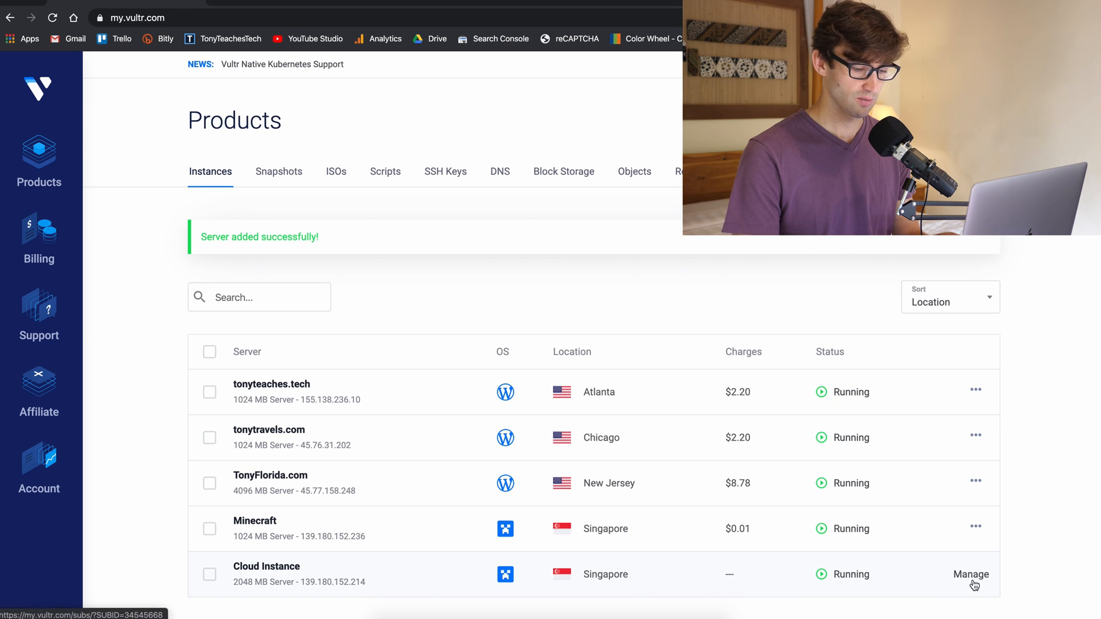
# Manage the new 2048 MB Singapore instance to view its 1 vCore, 55 GB SSD details.
pyautogui.click(972, 574)
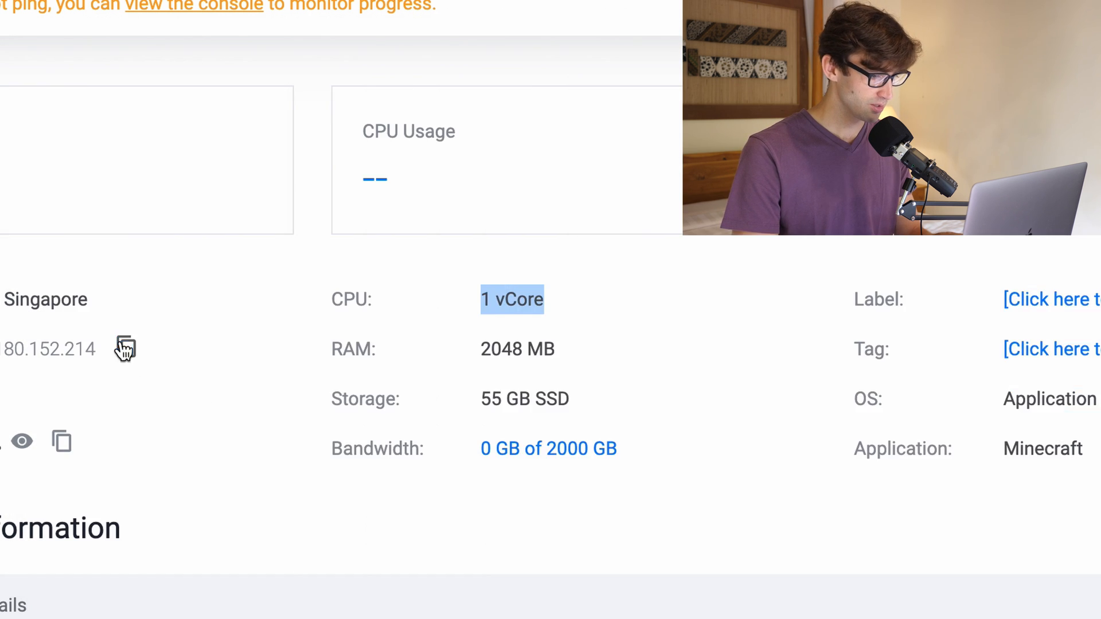
pyautogui.rightClick(369, 344)
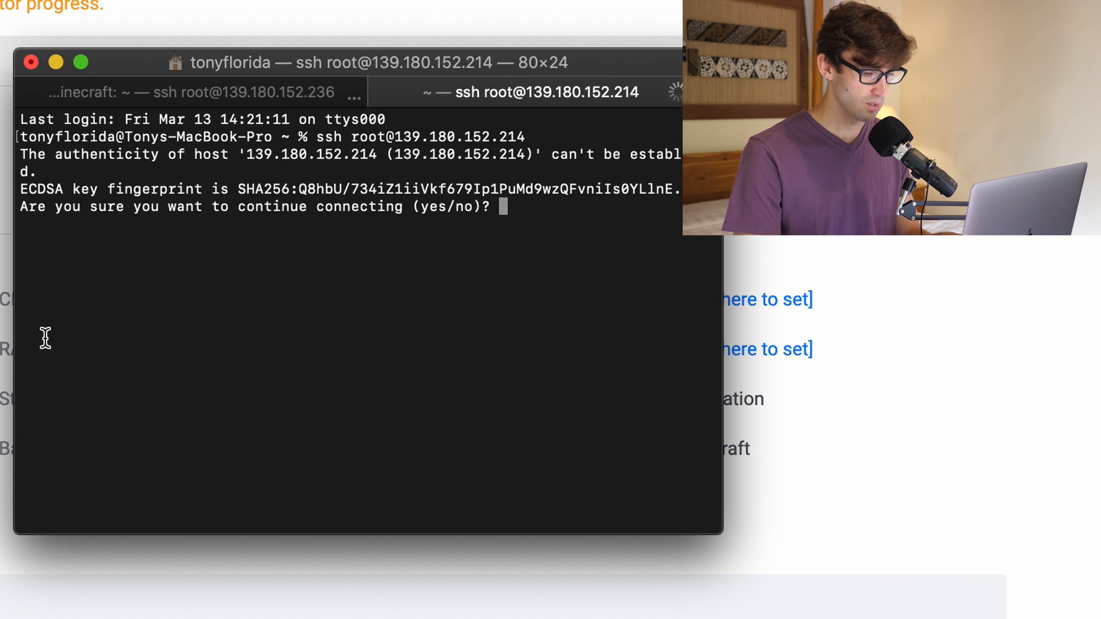
pyautogui.write('yes')
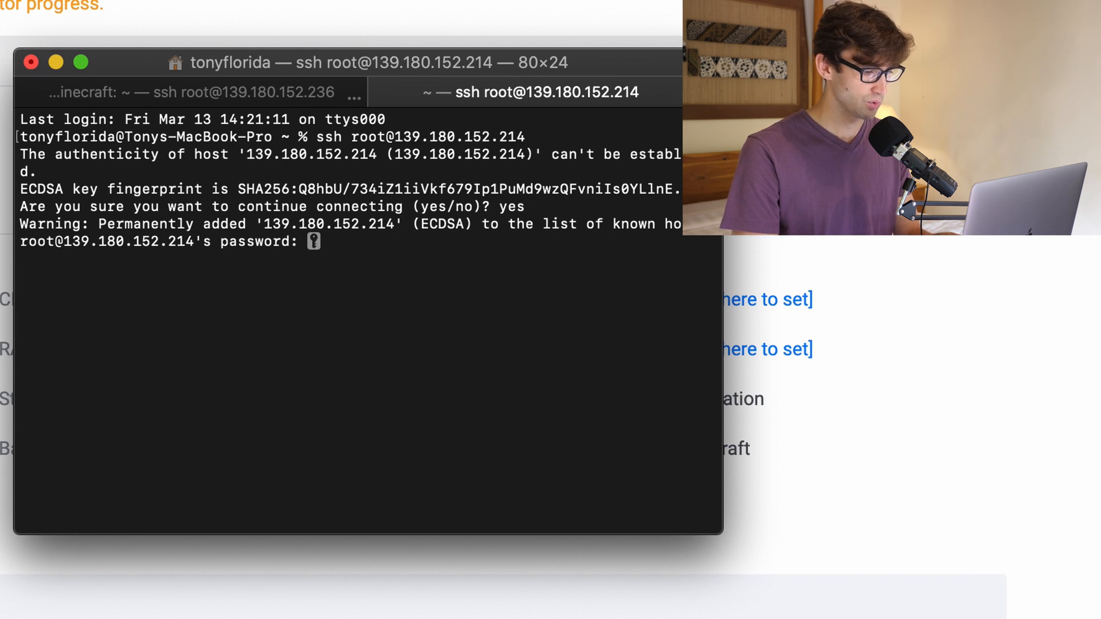
pyautogui.moveTo(463, 378)
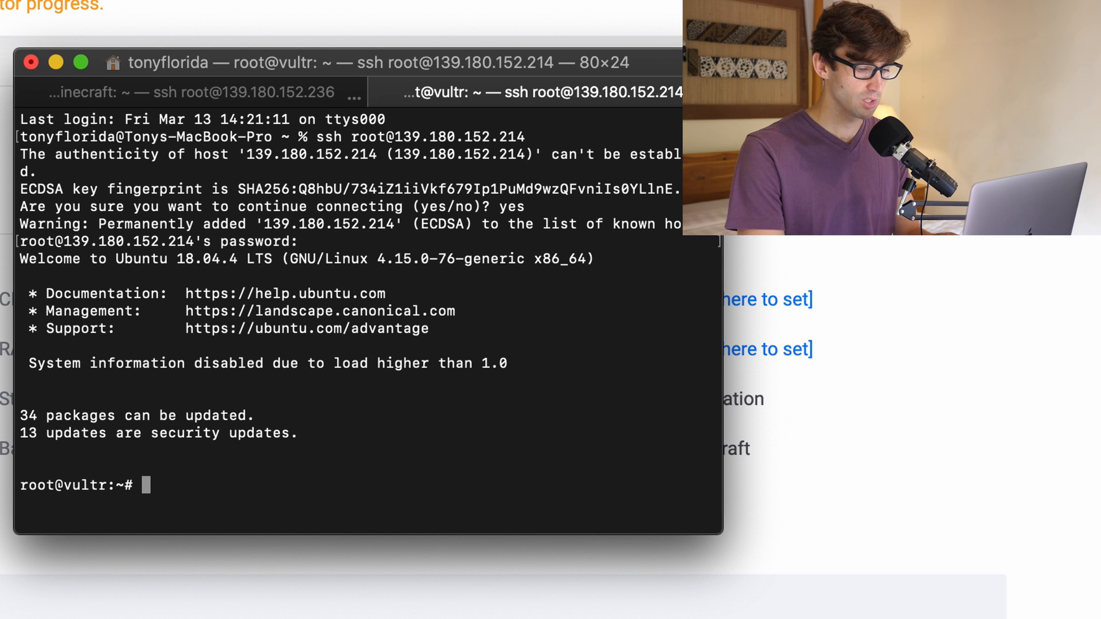
pyautogui.write('scree')
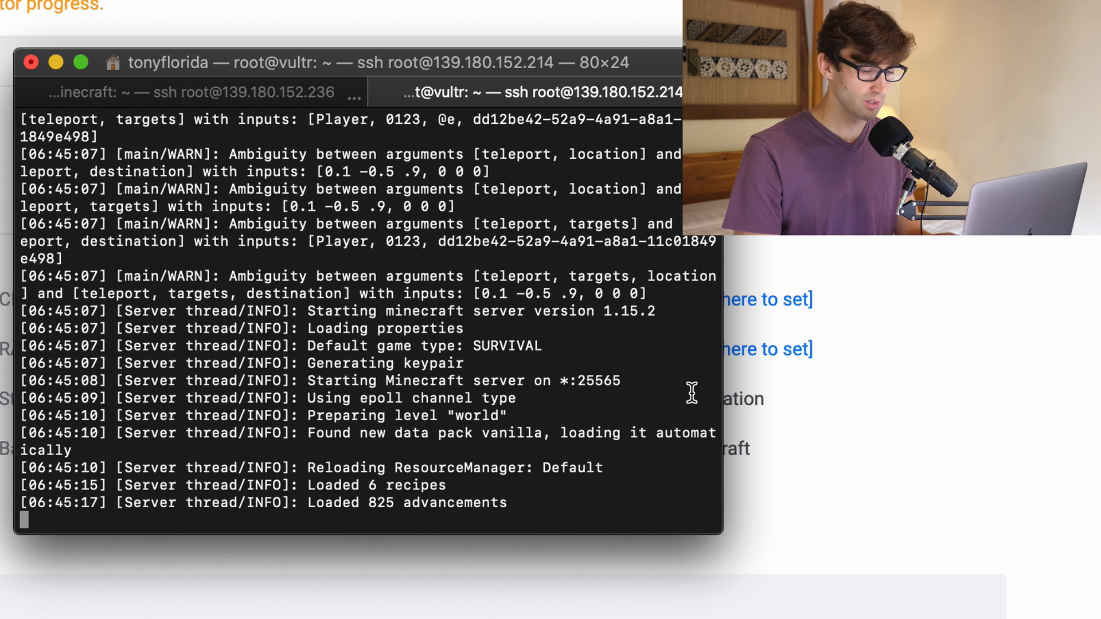
pyautogui.moveTo(636, 424)
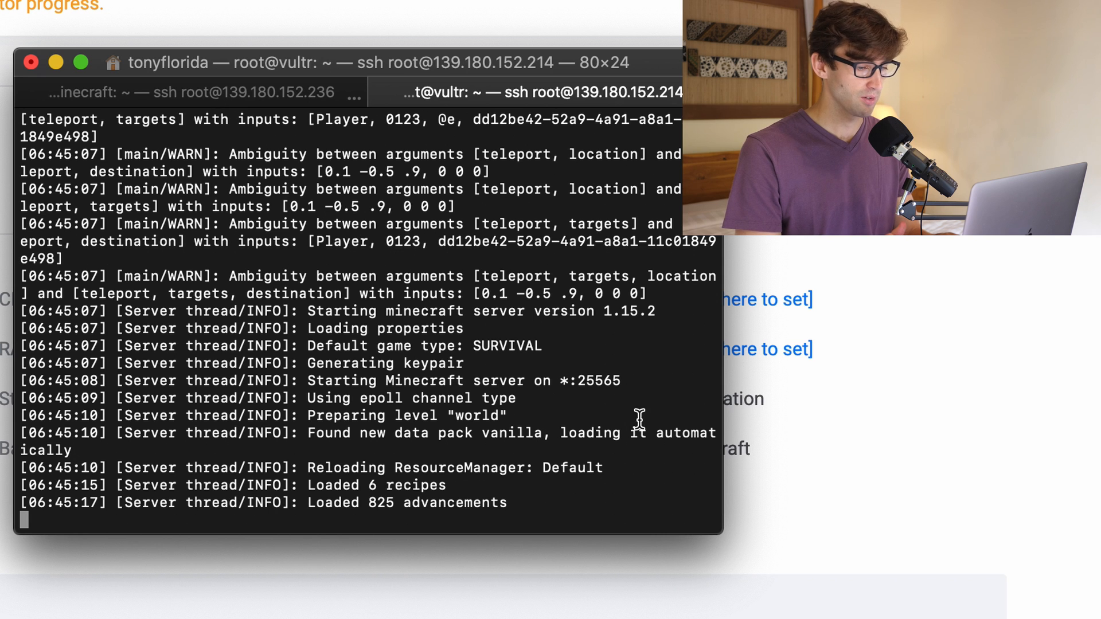
pyautogui.moveTo(583, 63)
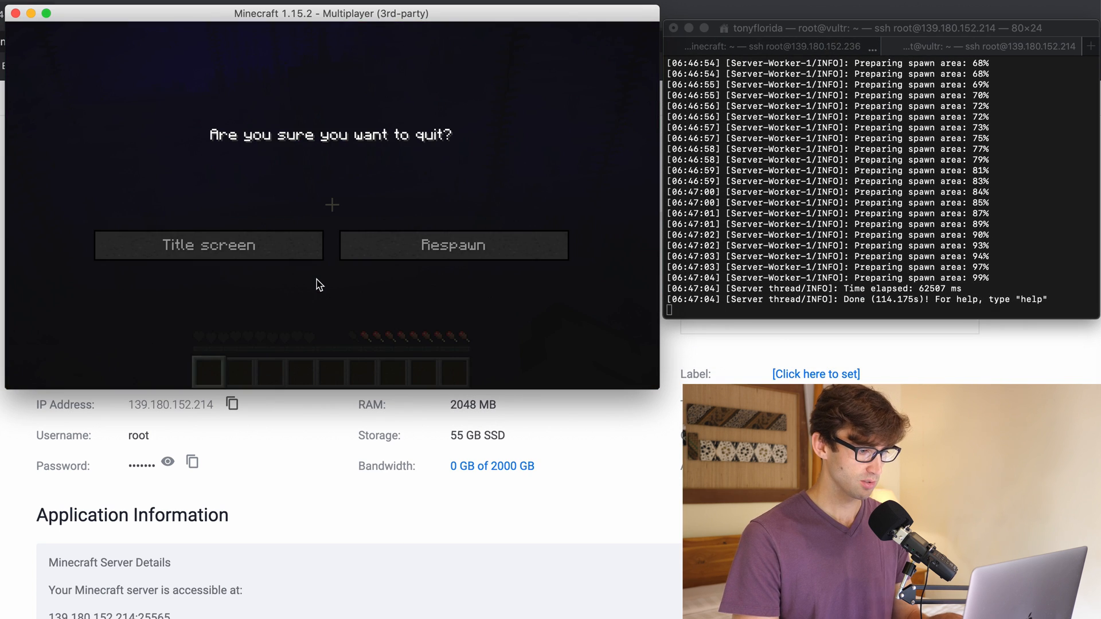
# Add 'Minecraft Server Vultr 2' at 139.180.152.214 to the multiplayer server list.
pyautogui.click(207, 246)
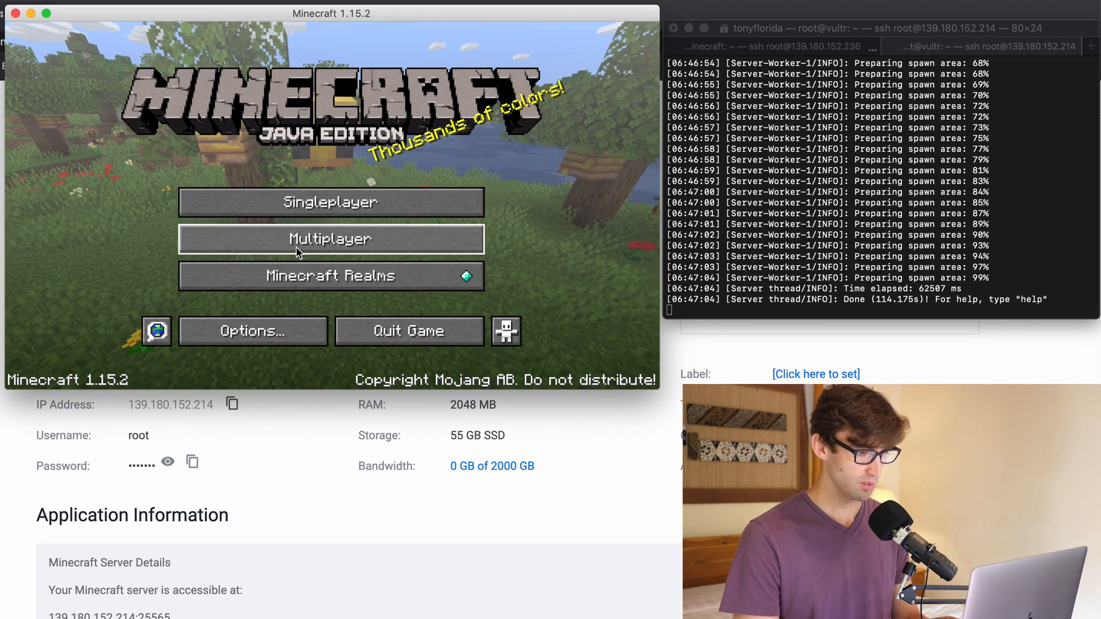
pyautogui.click(330, 238)
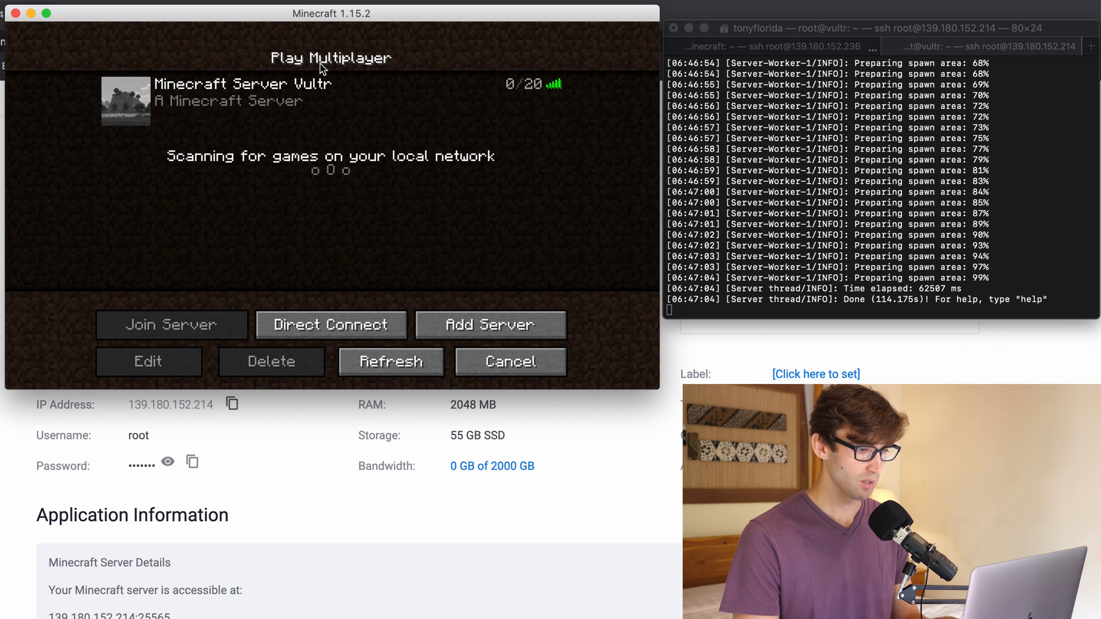
pyautogui.moveTo(489, 325)
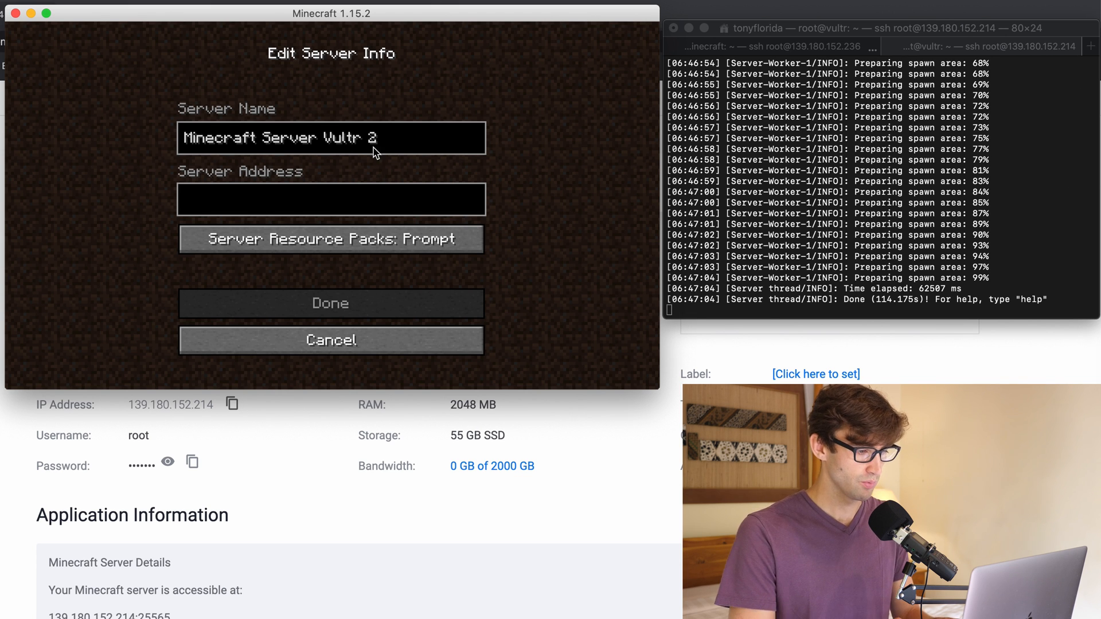
pyautogui.write('139.180.152.214')
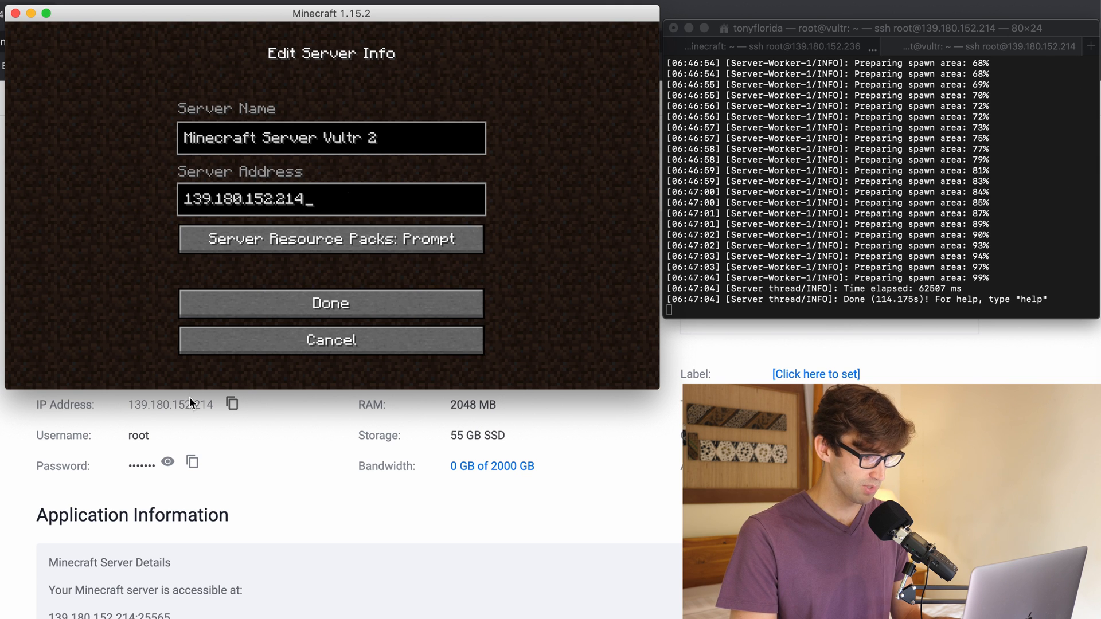
pyautogui.click(330, 303)
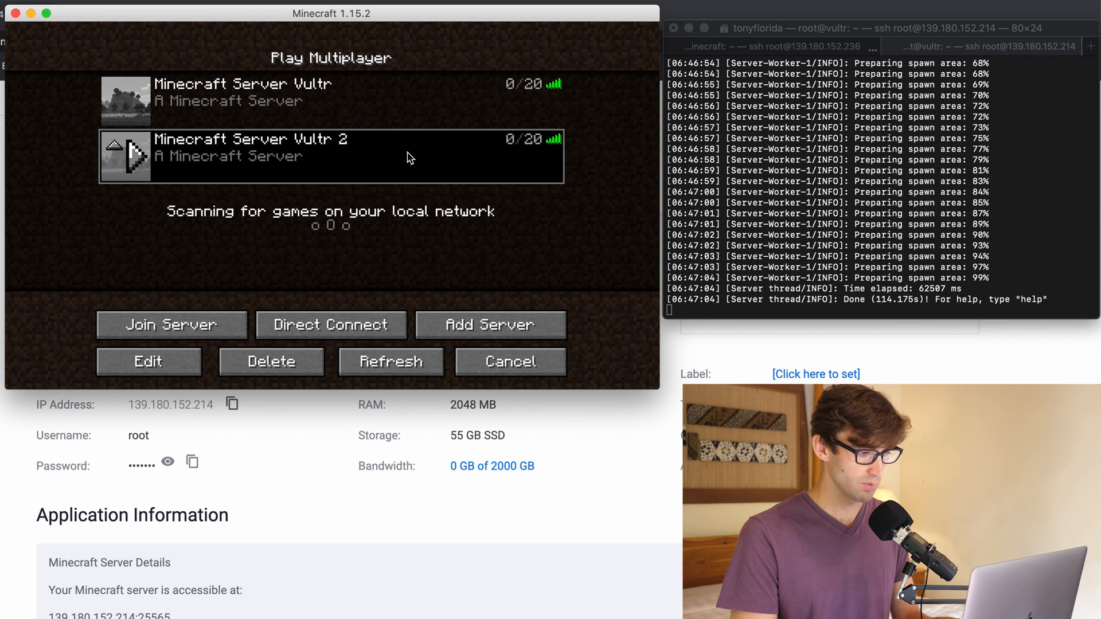
pyautogui.moveTo(378, 165)
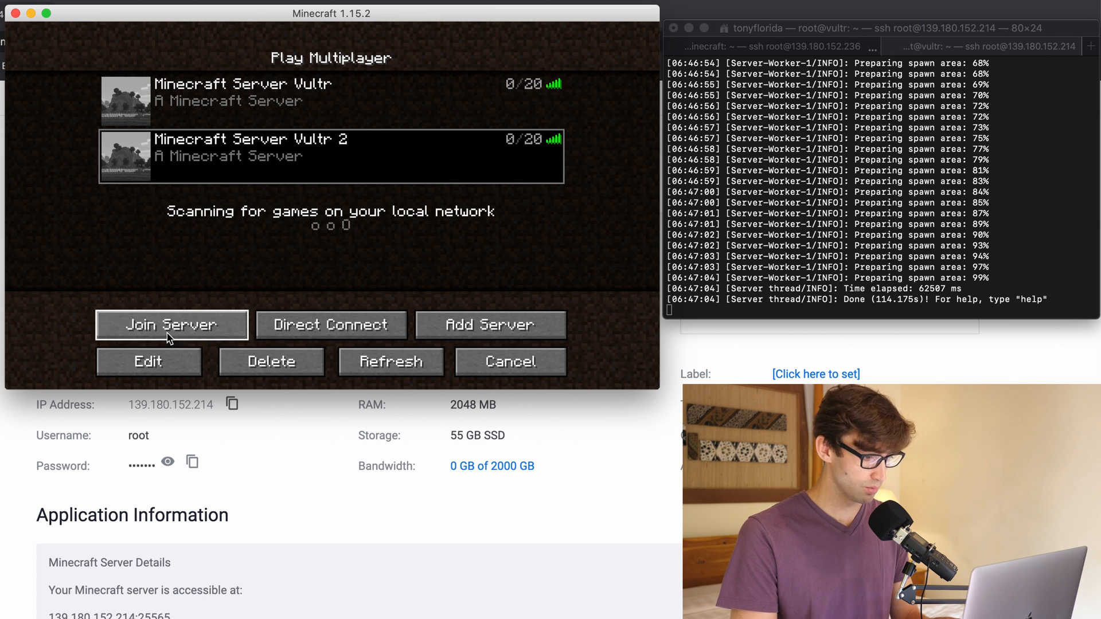
# Join Minecraft Server Vultr 2 and view the player's inventory.
pyautogui.click(171, 325)
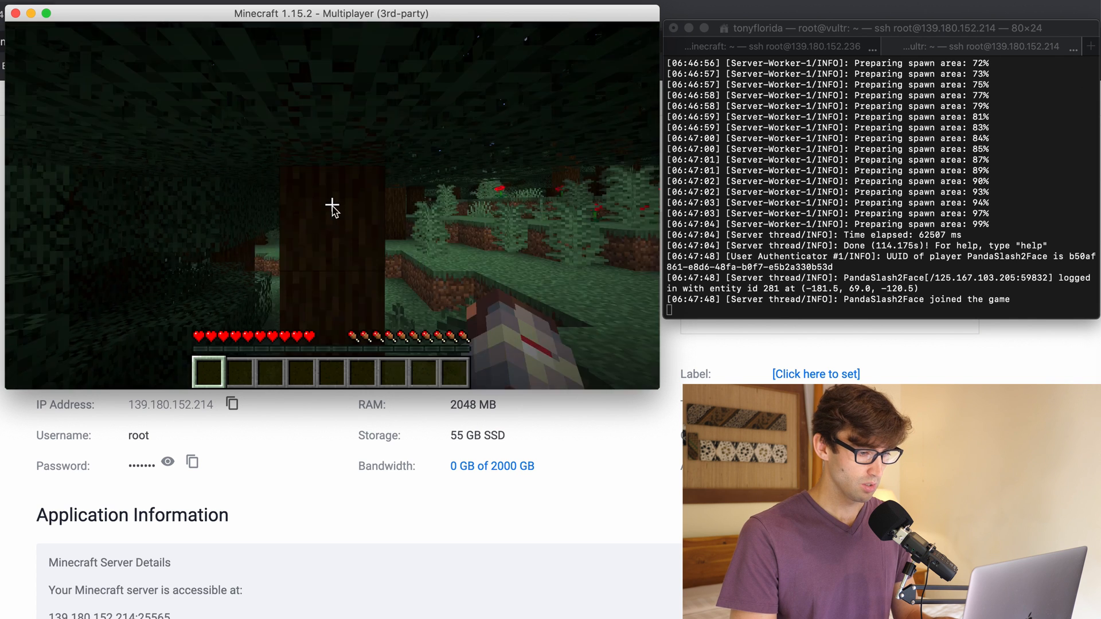
pyautogui.press('e')
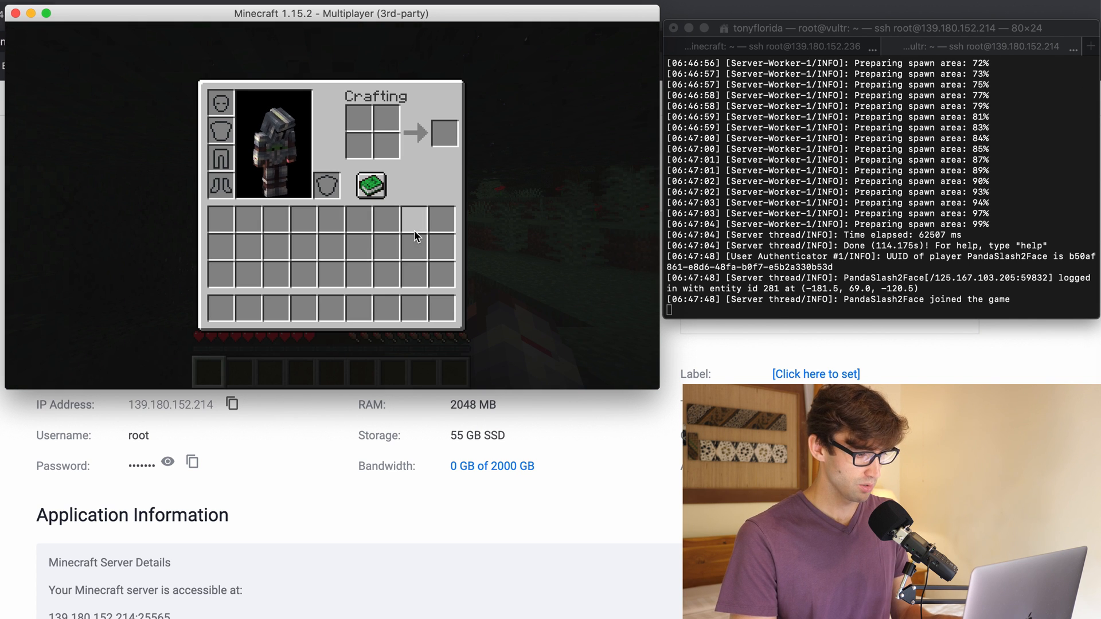